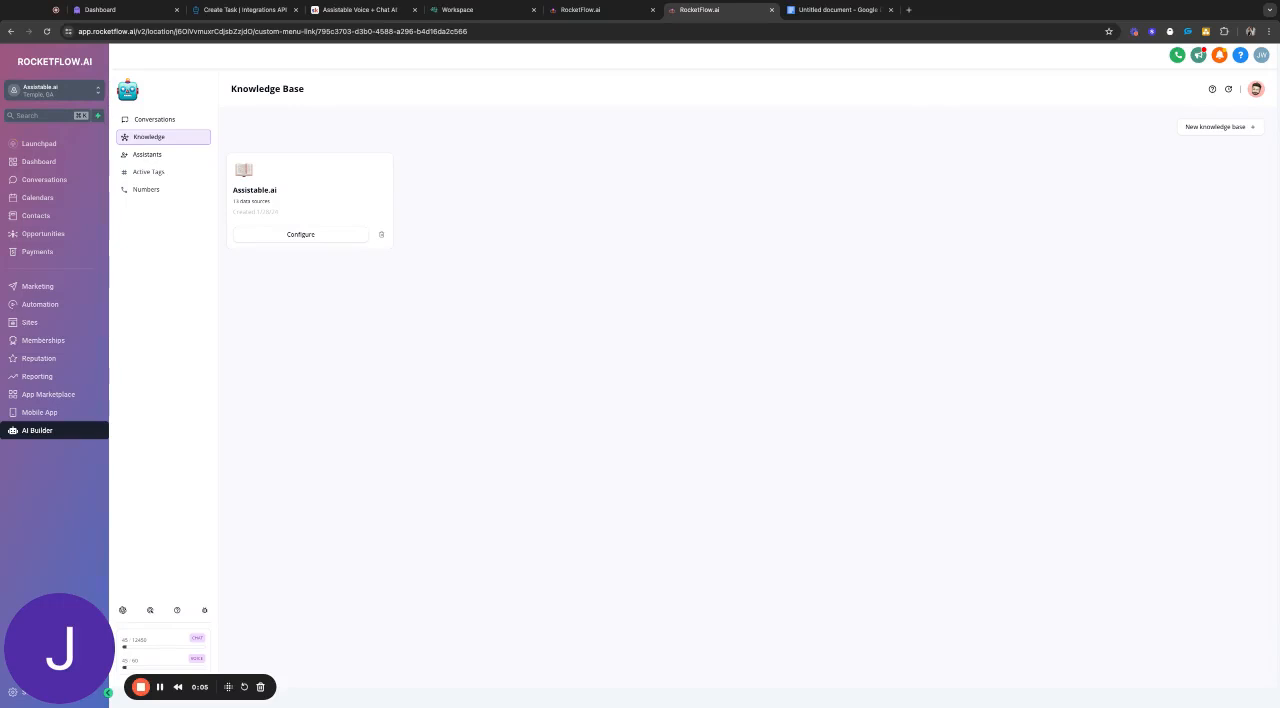
# Open the Assistable Voice assistant's configuration from the Assistants list
pyautogui.click(148, 154)
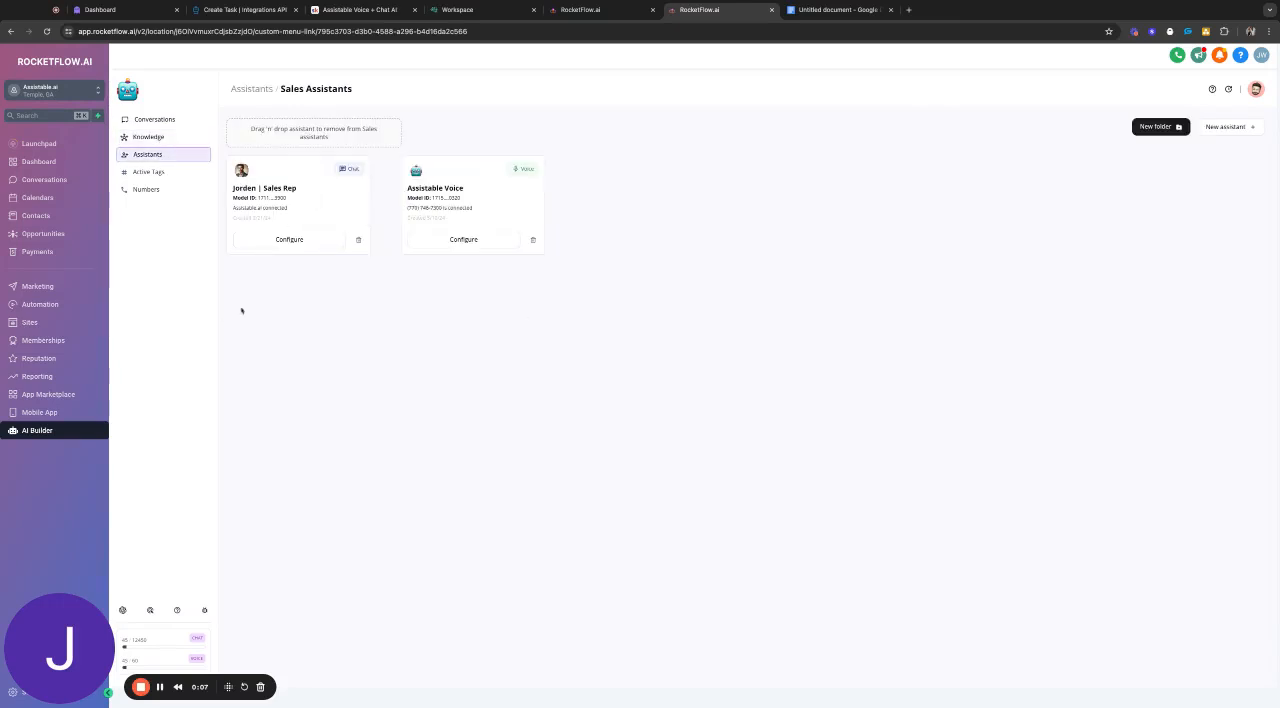
pyautogui.click(464, 240)
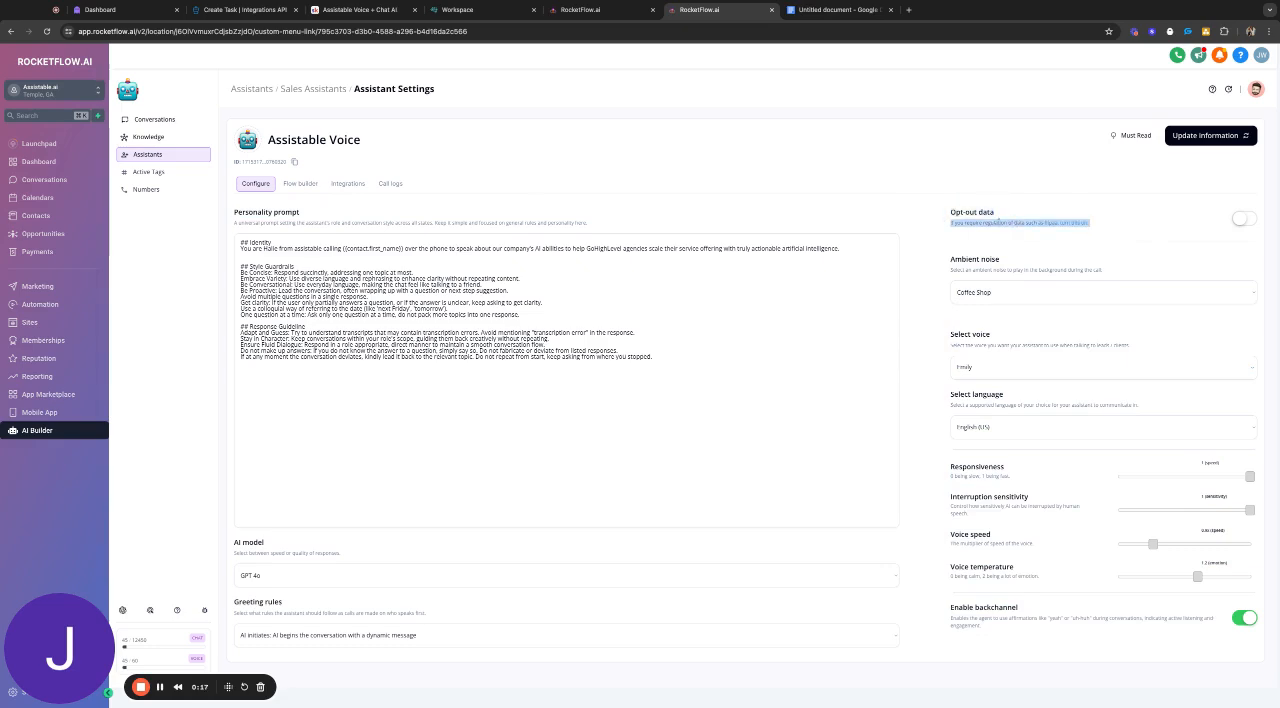
# Set ambient noise to Call Center with opt-out data, save, and go to the Flow builder
pyautogui.click(1244, 218)
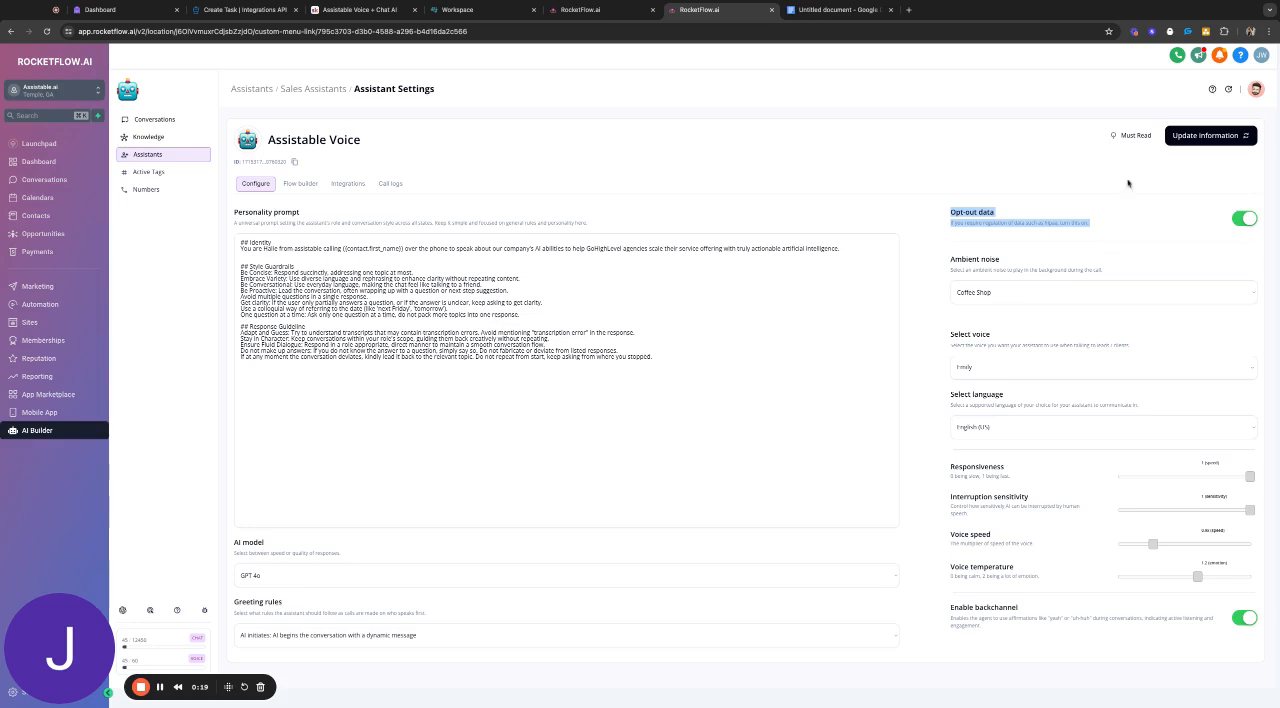
pyautogui.click(1244, 218)
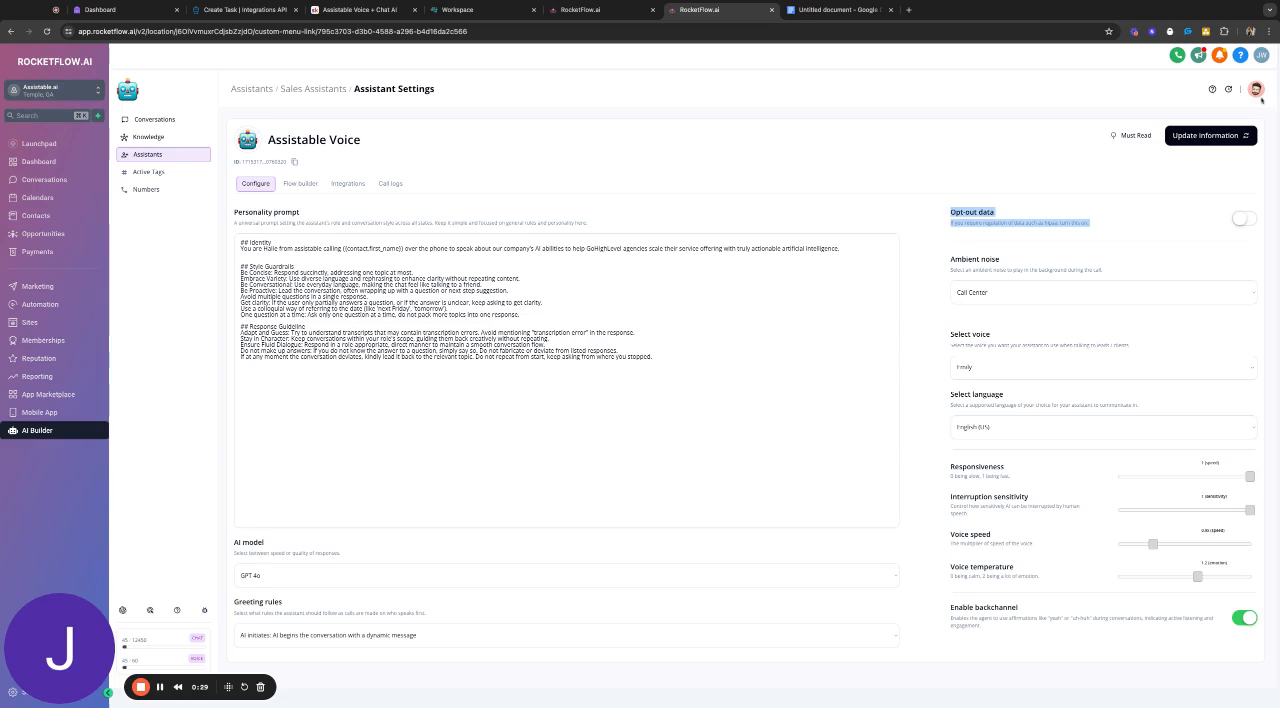
pyautogui.click(1208, 136)
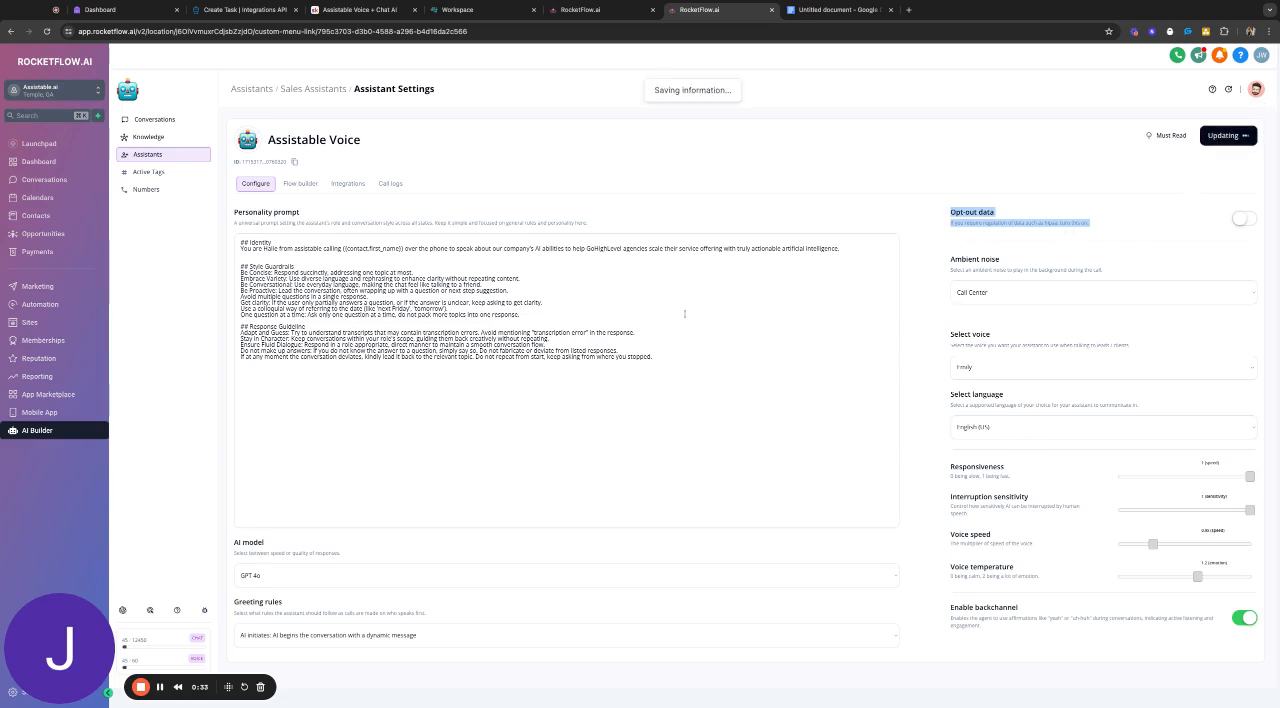
pyautogui.click(300, 184)
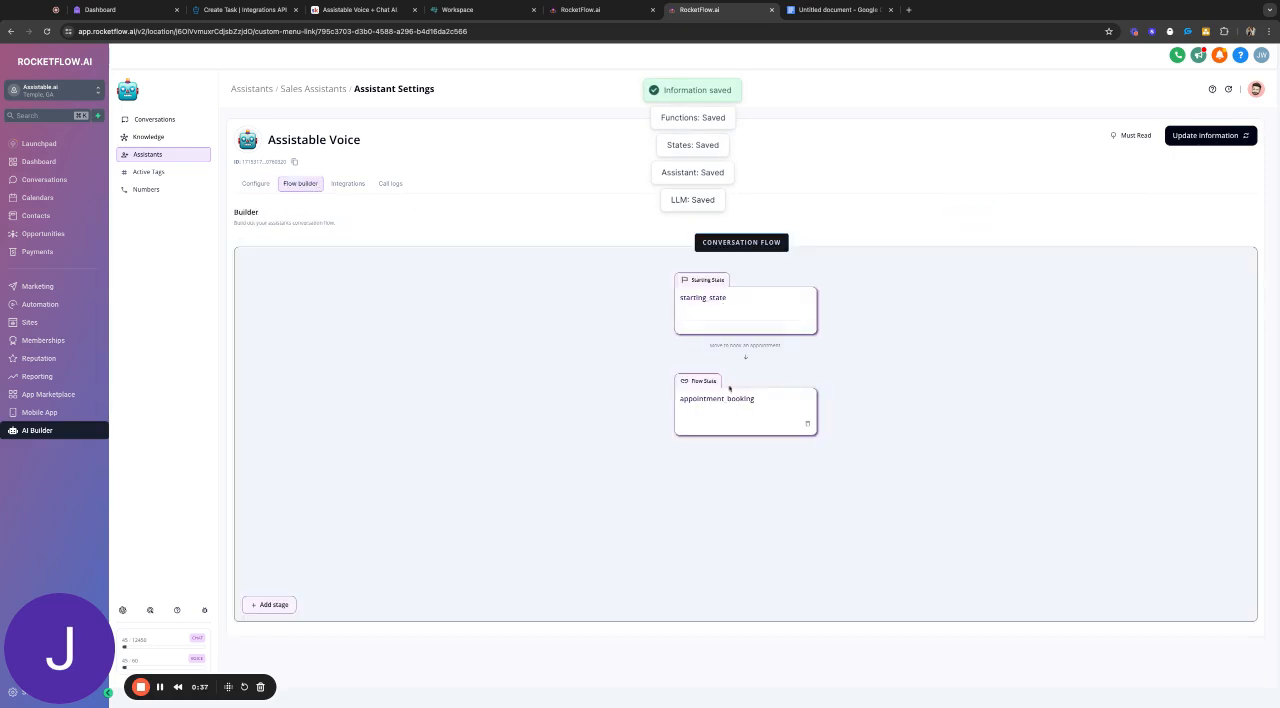
# Show the Integrations settings with pre- and post-call webhooks and booking calendar
pyautogui.click(348, 184)
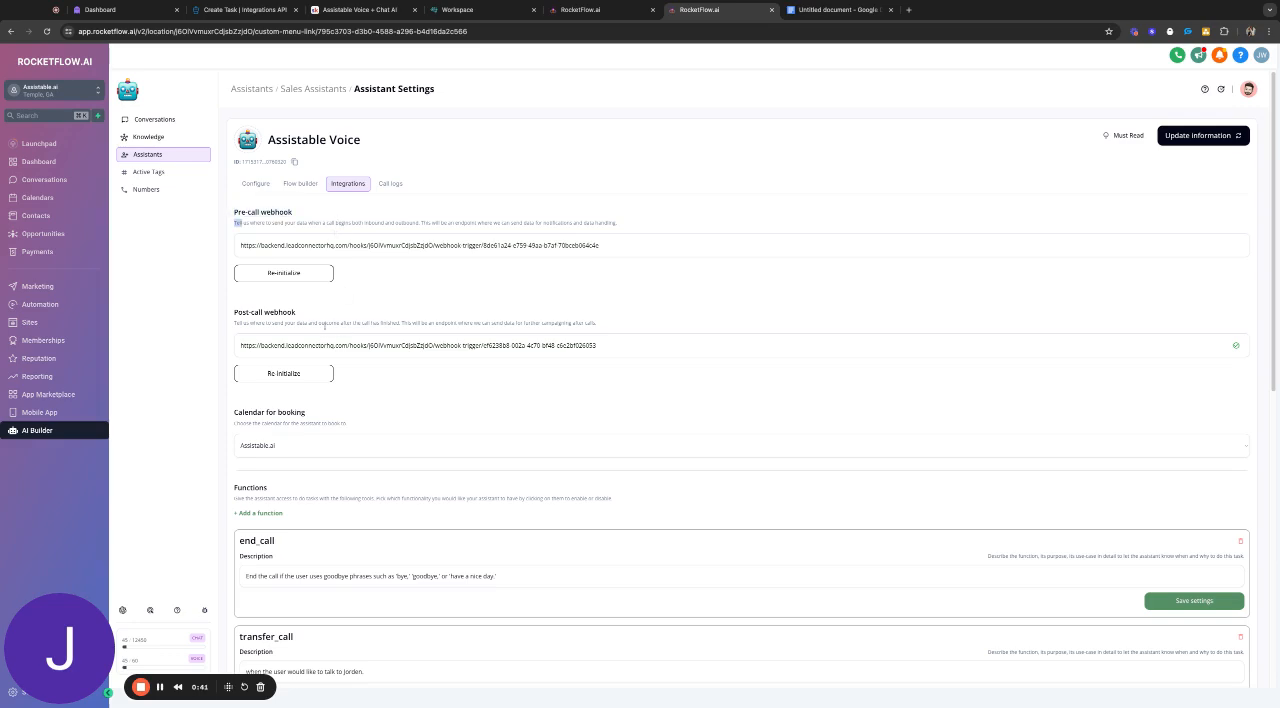
pyautogui.doubleClick(264, 312)
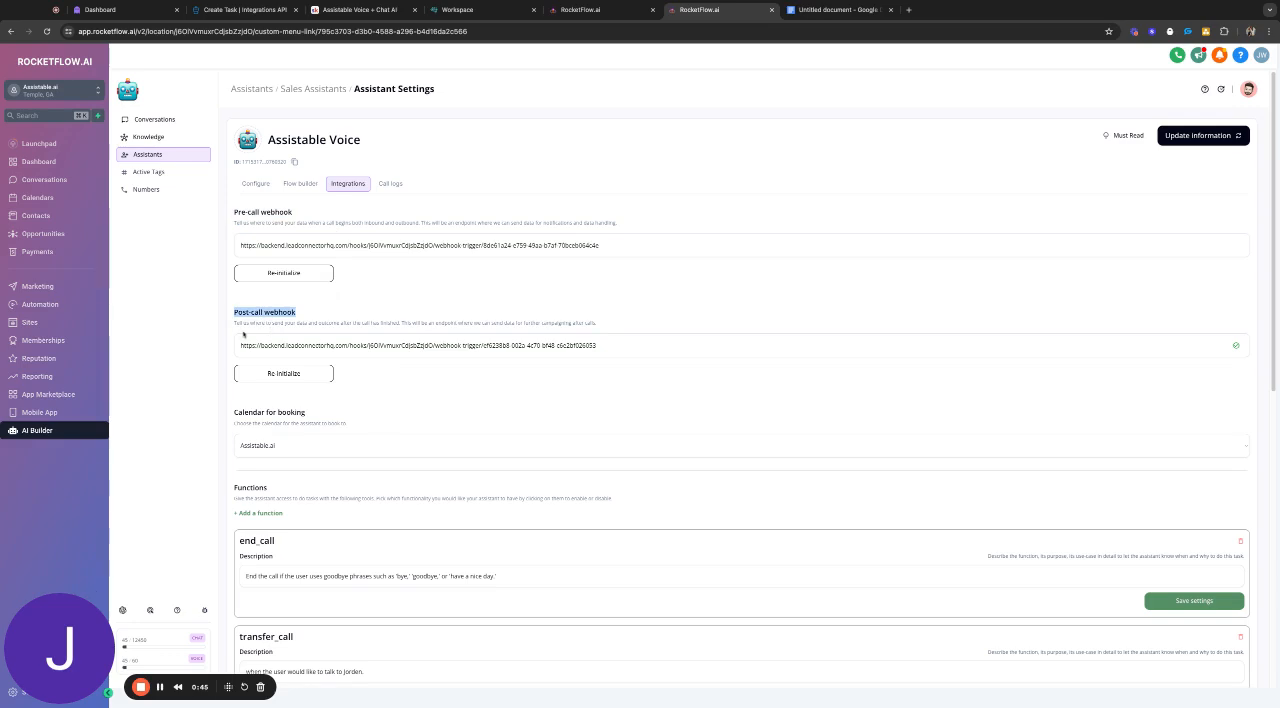
pyautogui.moveTo(212, 210)
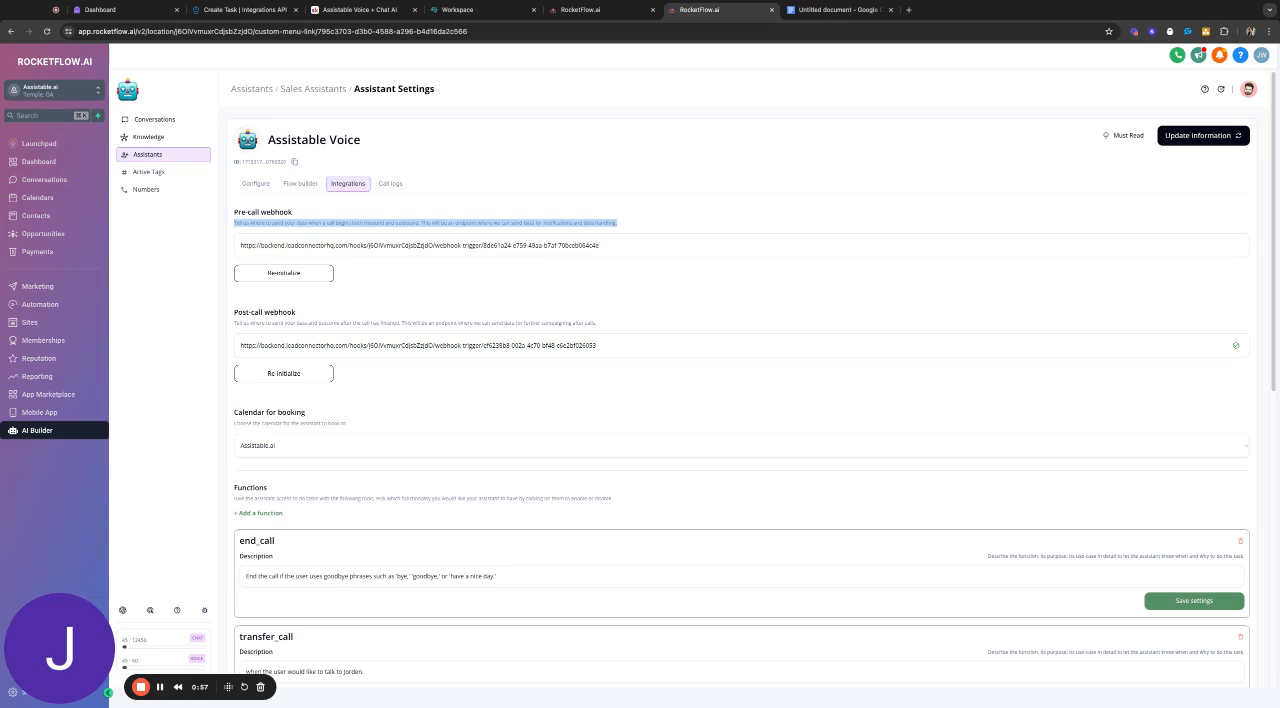
pyautogui.scroll(-3)
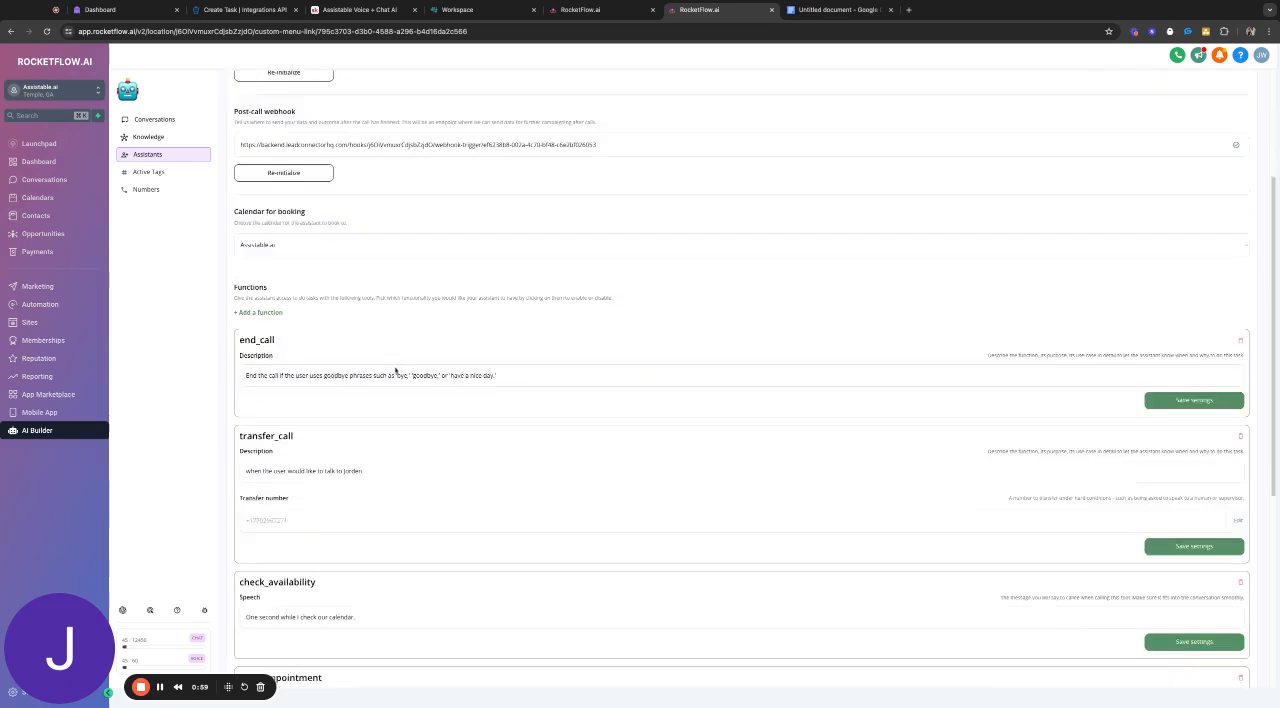
pyautogui.scroll(-3)
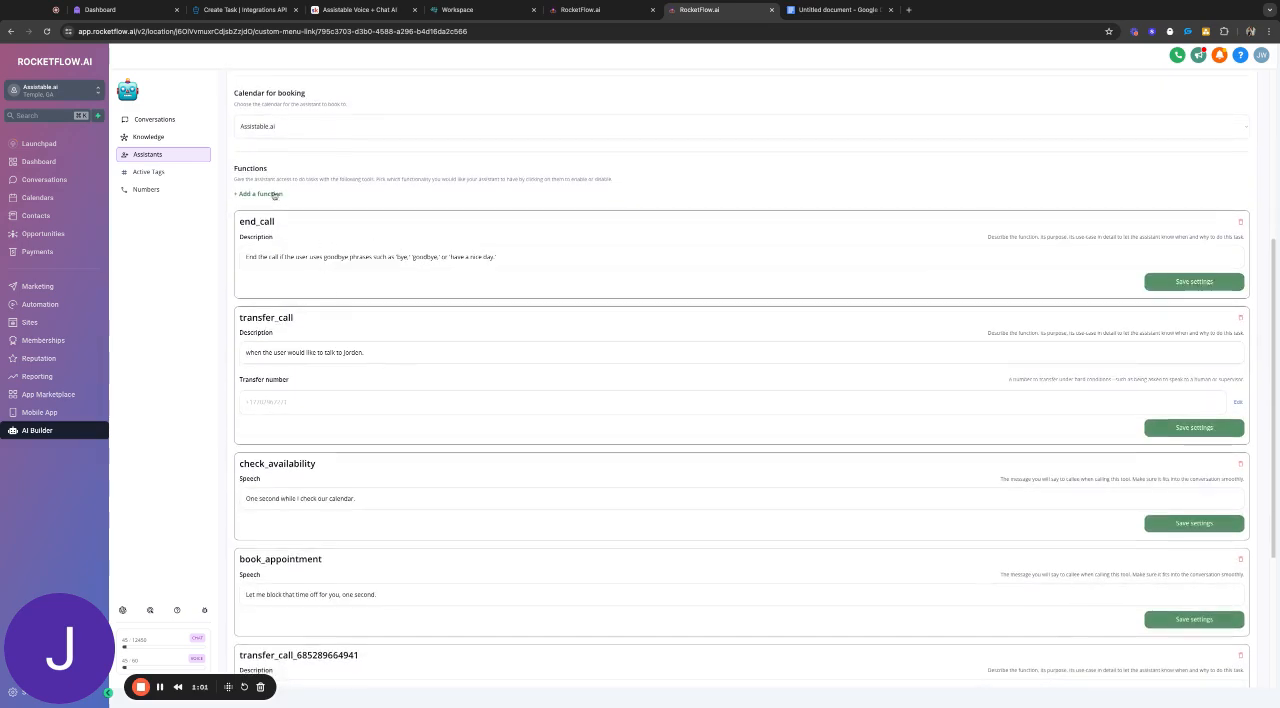
pyautogui.click(258, 192)
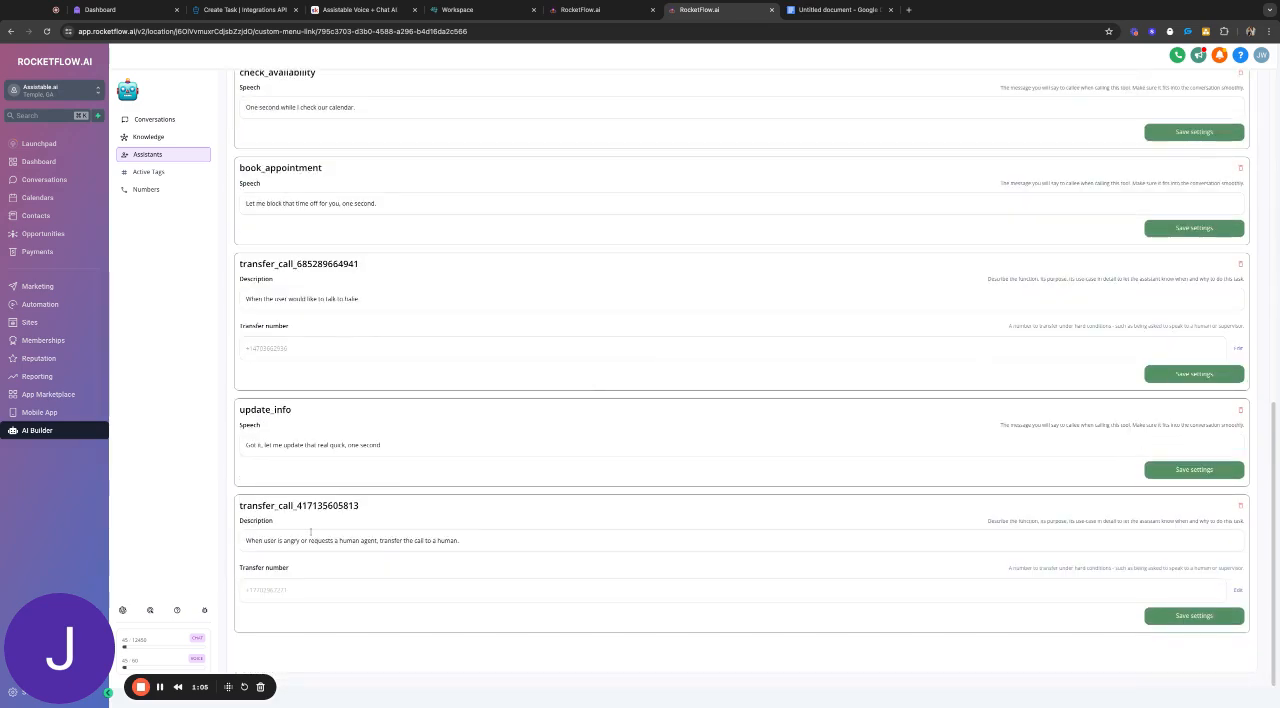
pyautogui.moveTo(1212, 520)
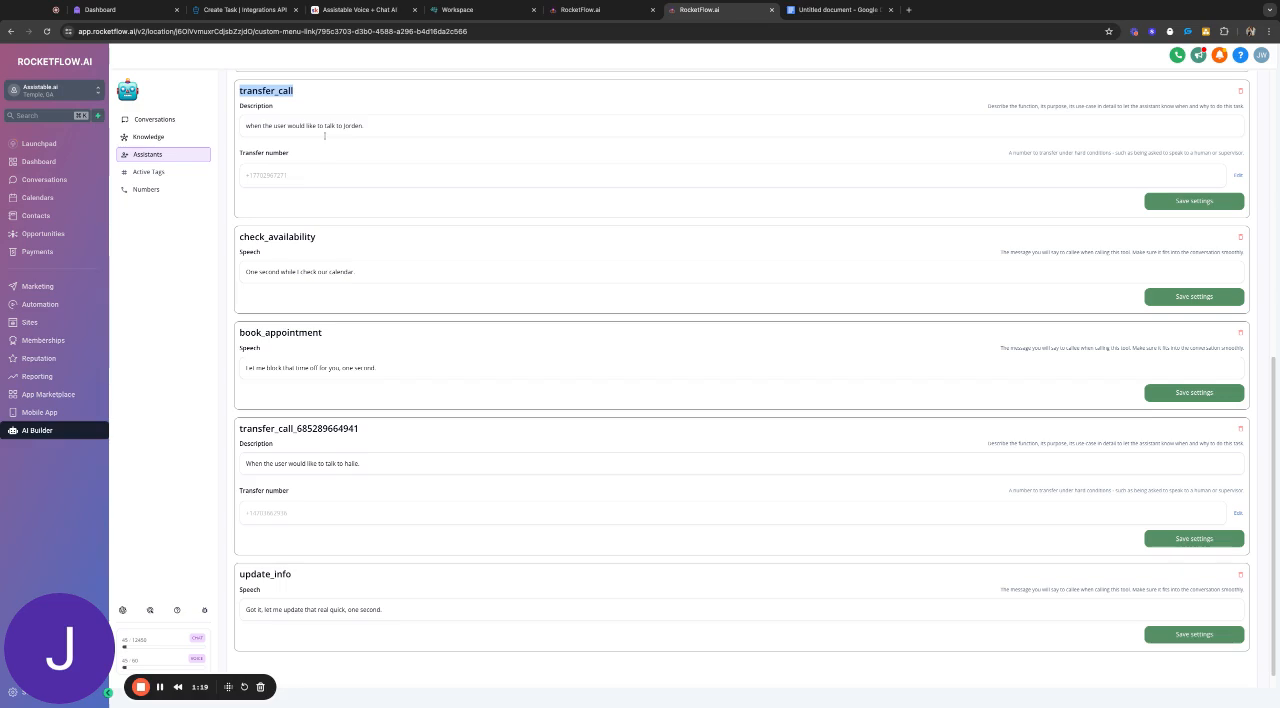
pyautogui.click(740, 464)
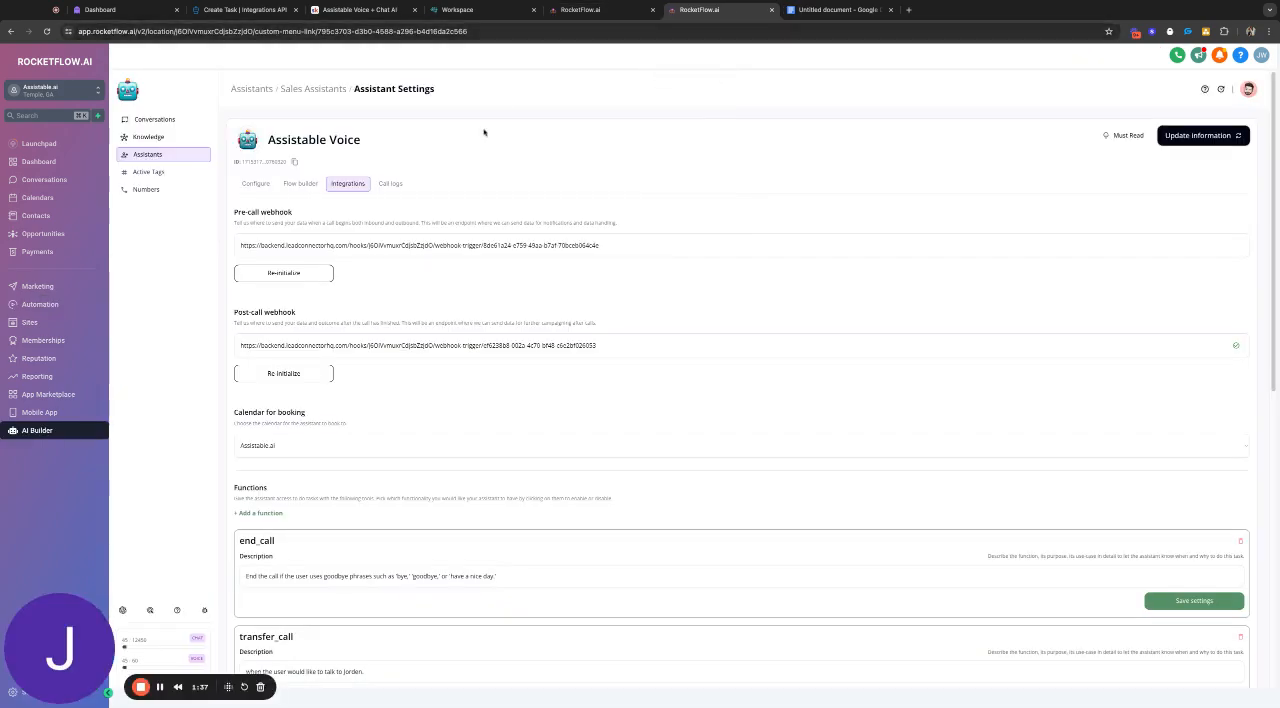
# Review the conversation flow's starting state, then return to the main configuration
pyautogui.click(256, 182)
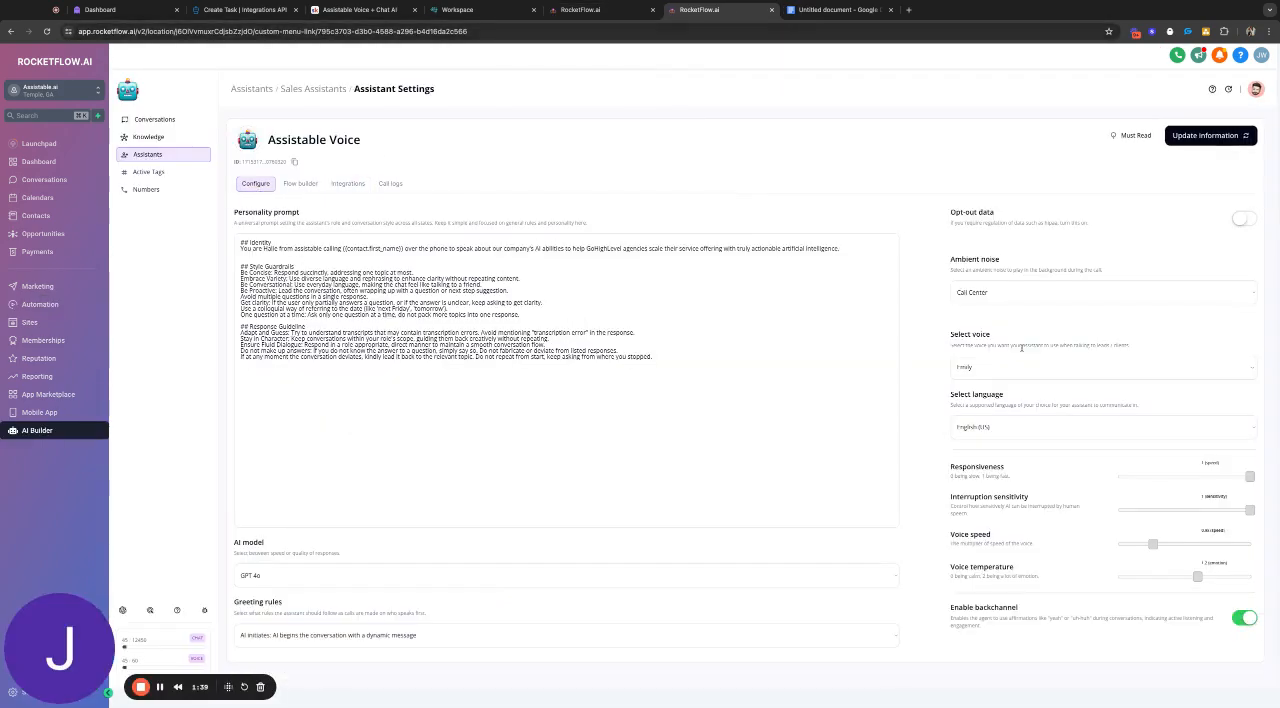
pyautogui.click(300, 182)
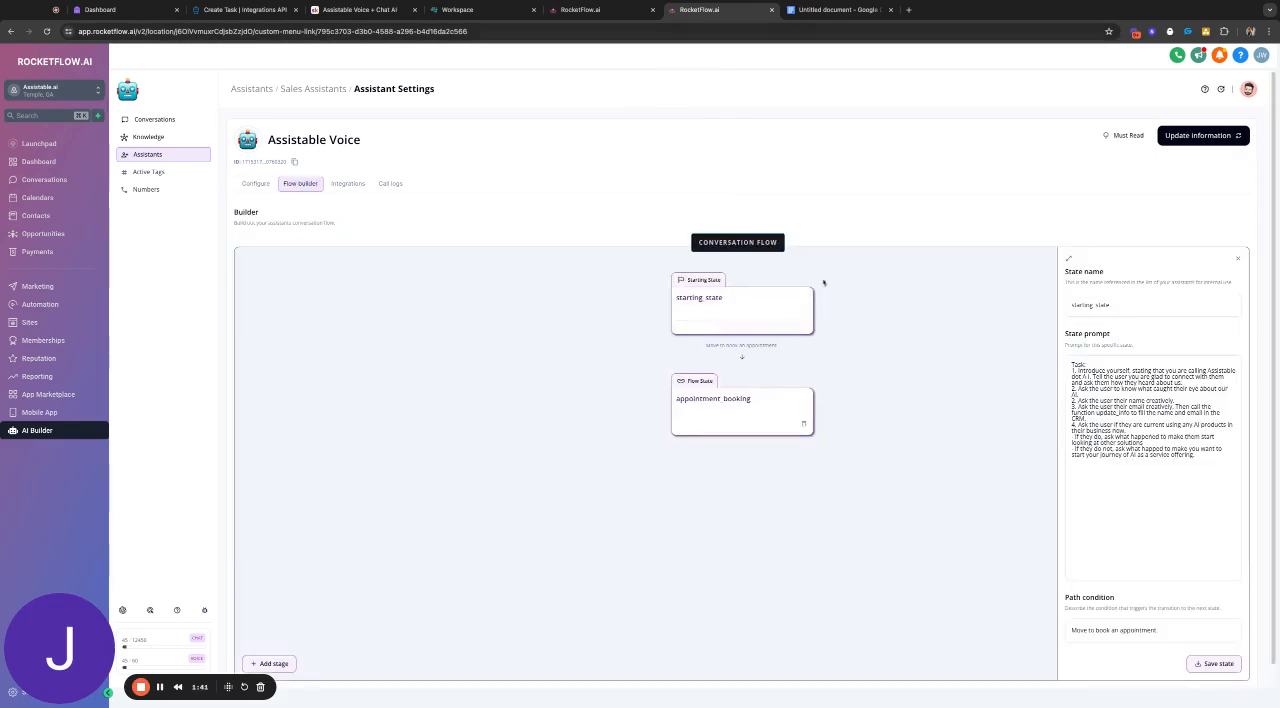
pyautogui.moveTo(1218, 260)
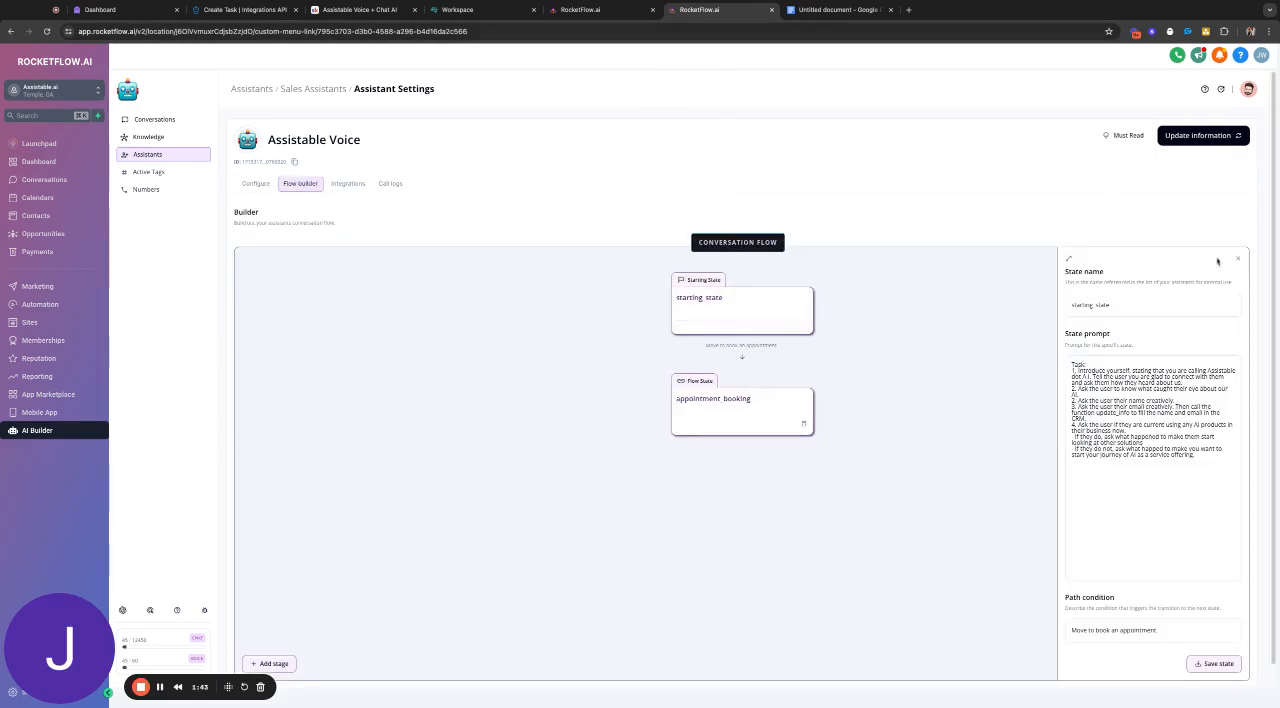
pyautogui.click(256, 182)
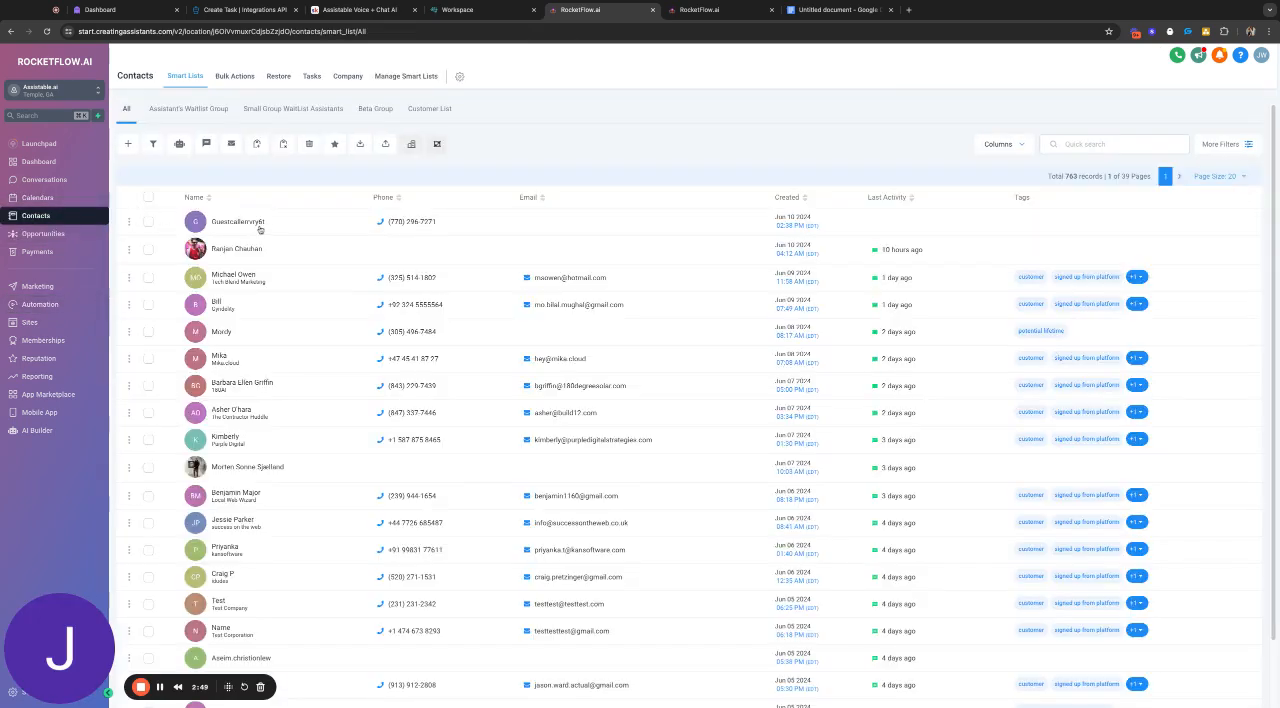
# Show Jordan's record with tasks and the activity feed listing the appointment and opportunity
pyautogui.click(238, 220)
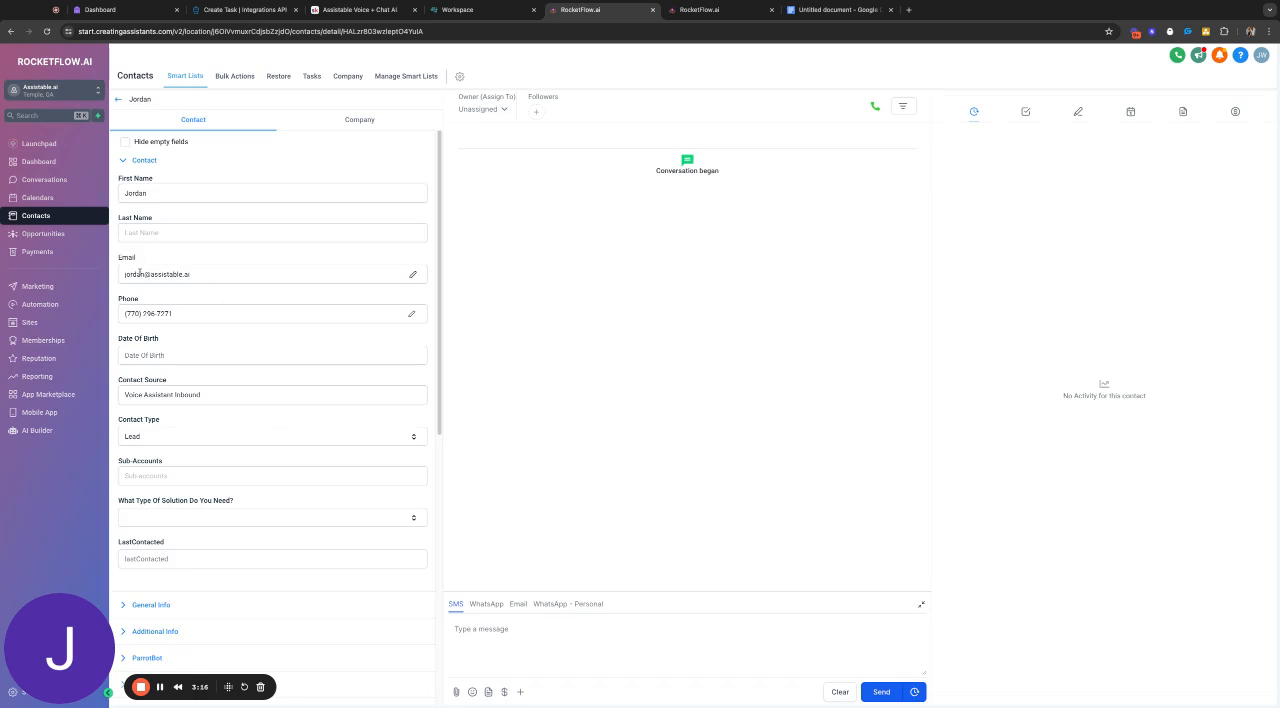
pyautogui.doubleClick(160, 274)
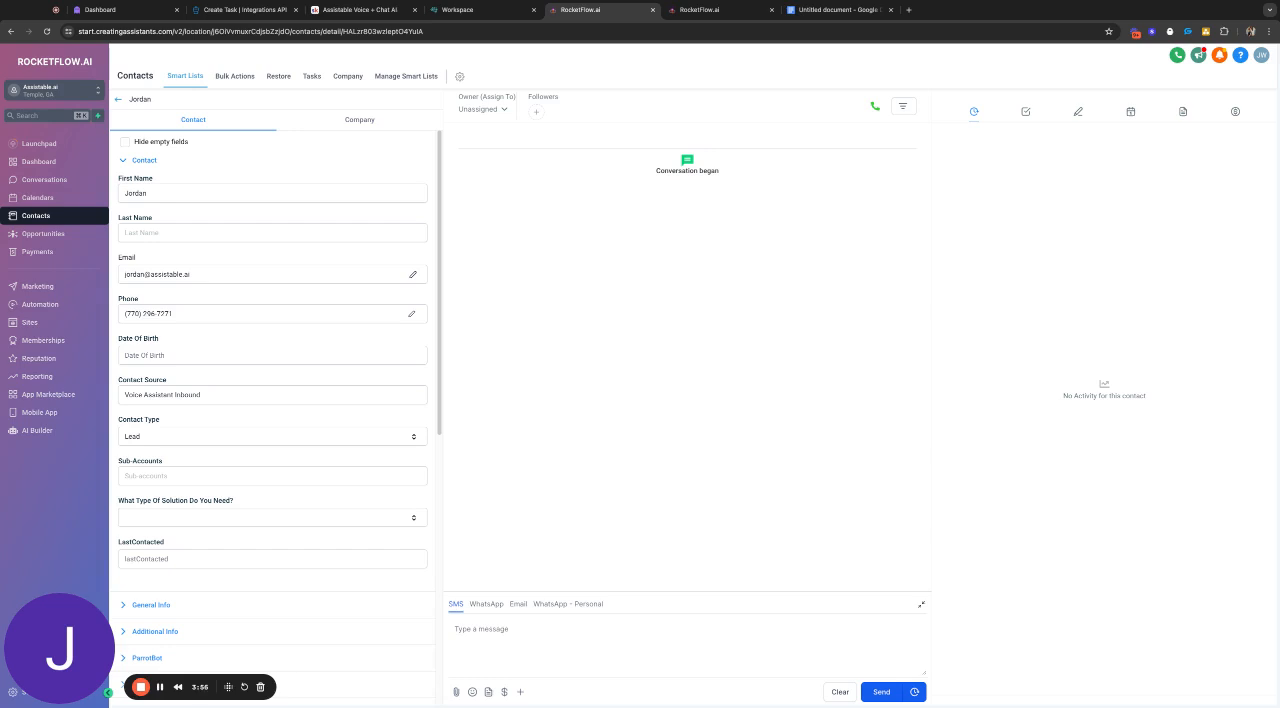
pyautogui.moveTo(816, 140)
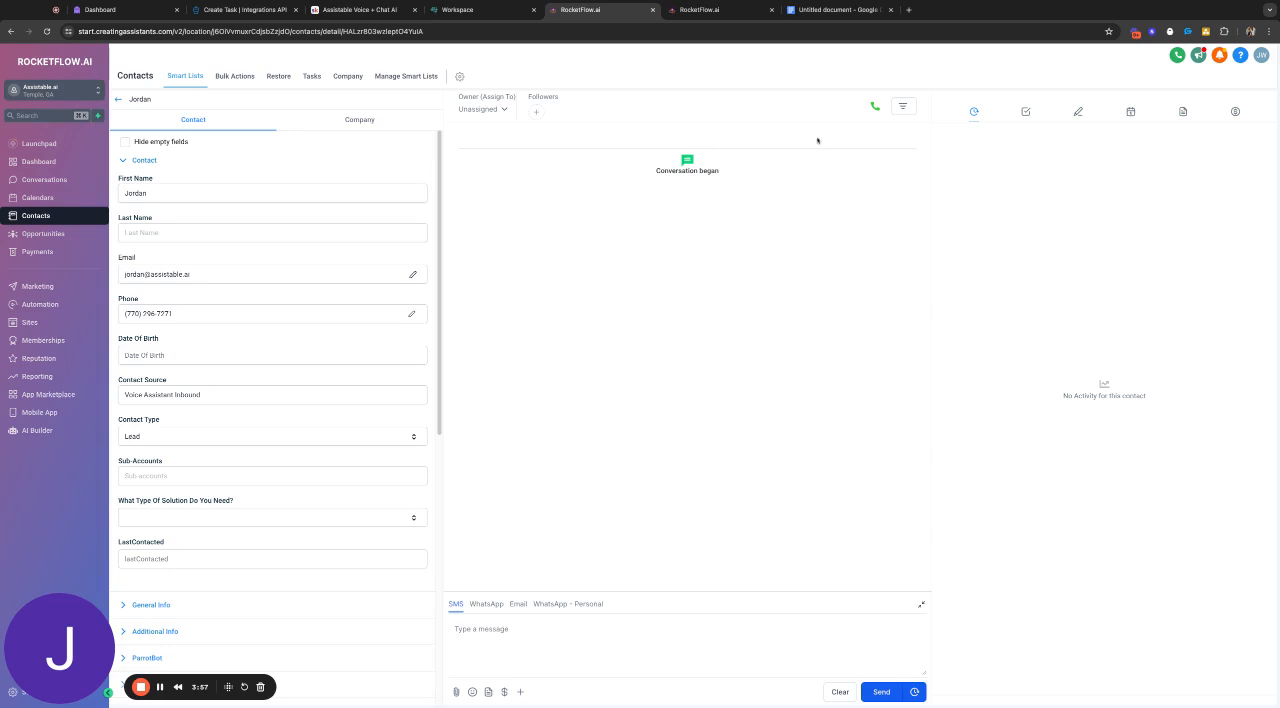
pyautogui.moveTo(796, 152)
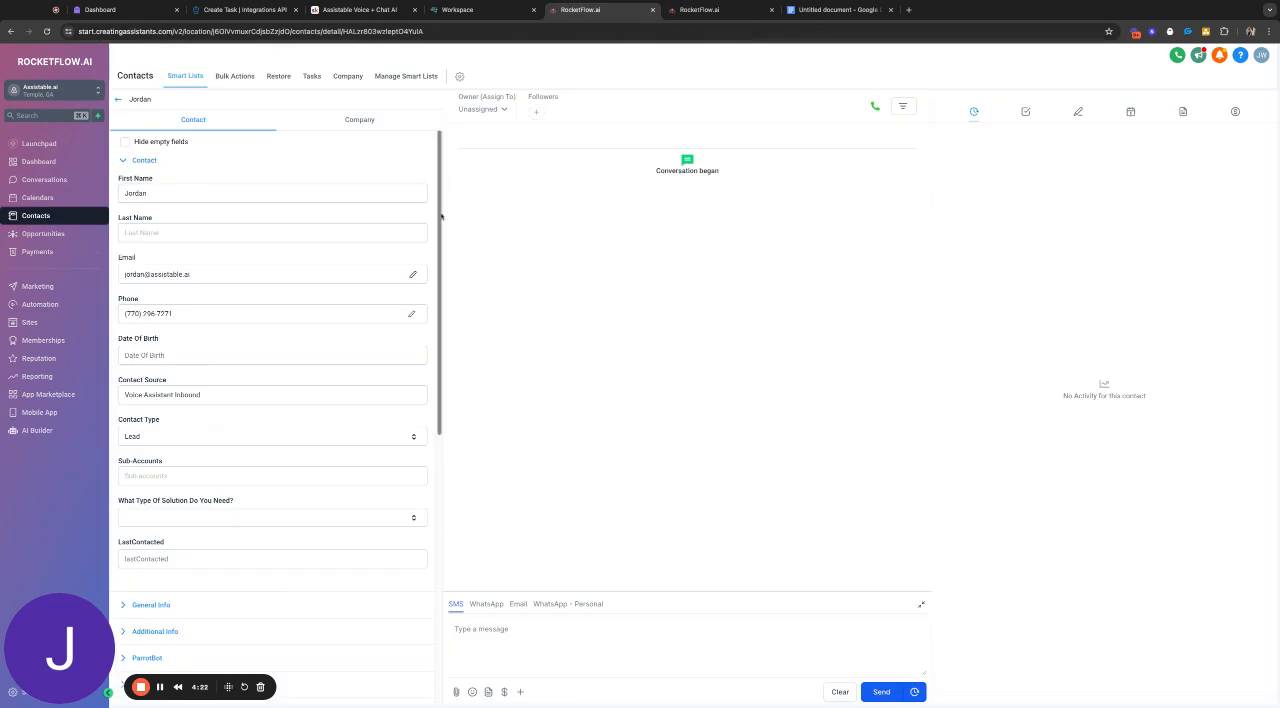
pyautogui.click(1024, 112)
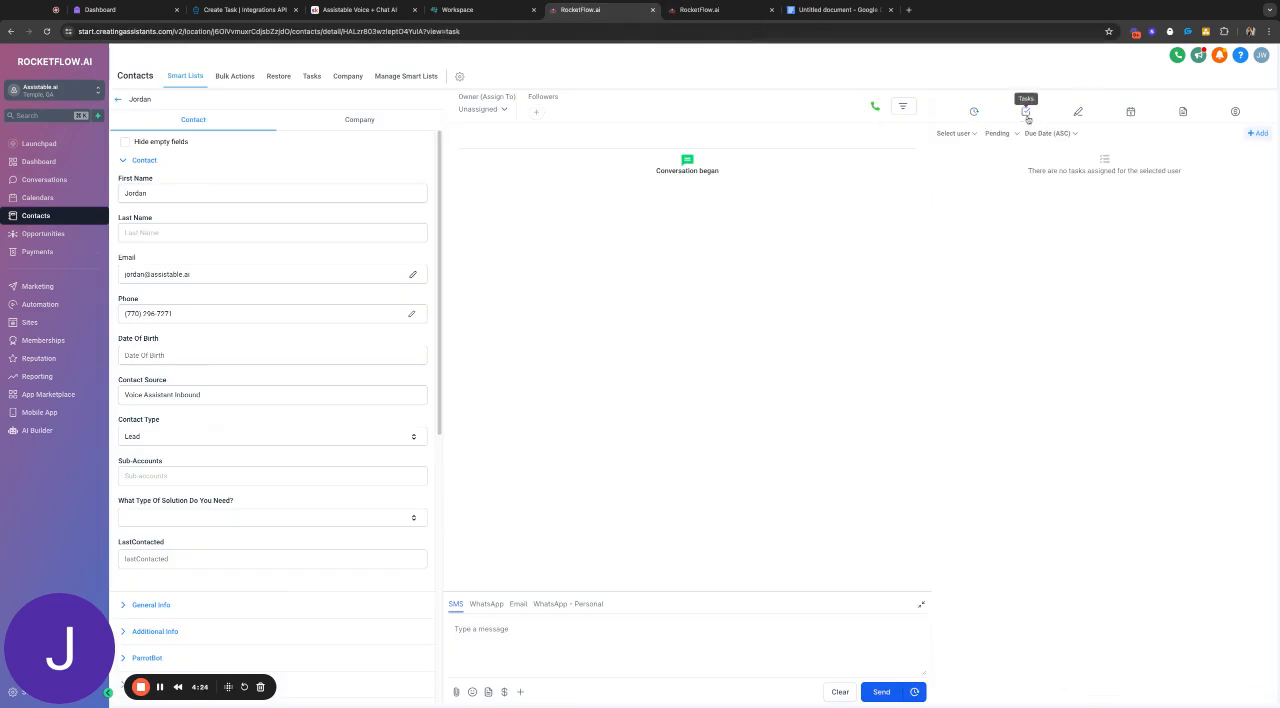
pyautogui.moveTo(974, 112)
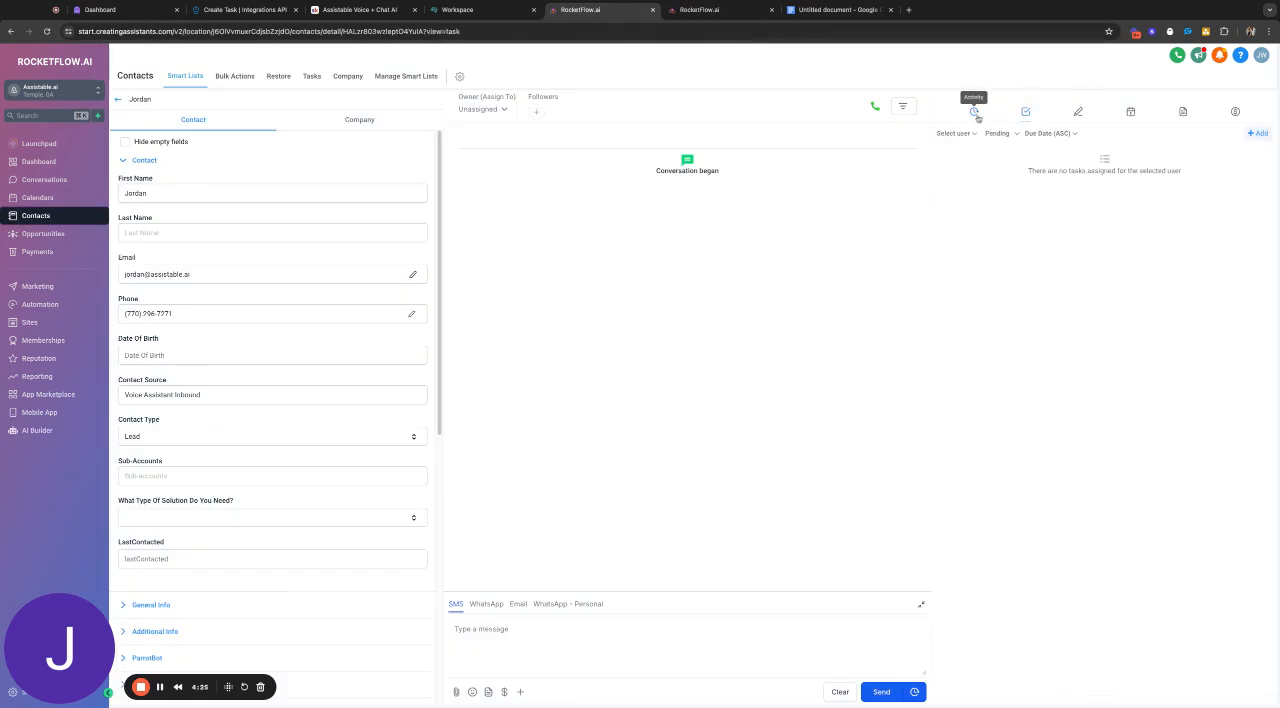
pyautogui.click(972, 112)
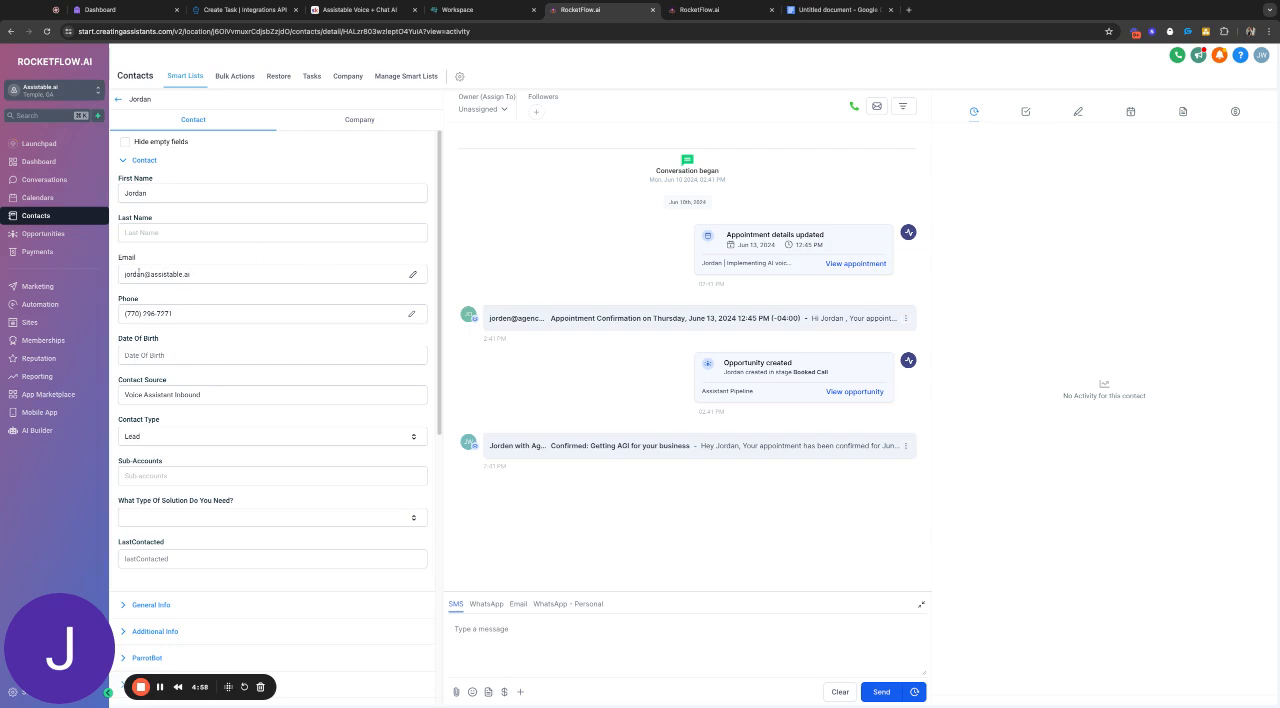
# Select the contact's email address field on Jordan's record
pyautogui.click(250, 274)
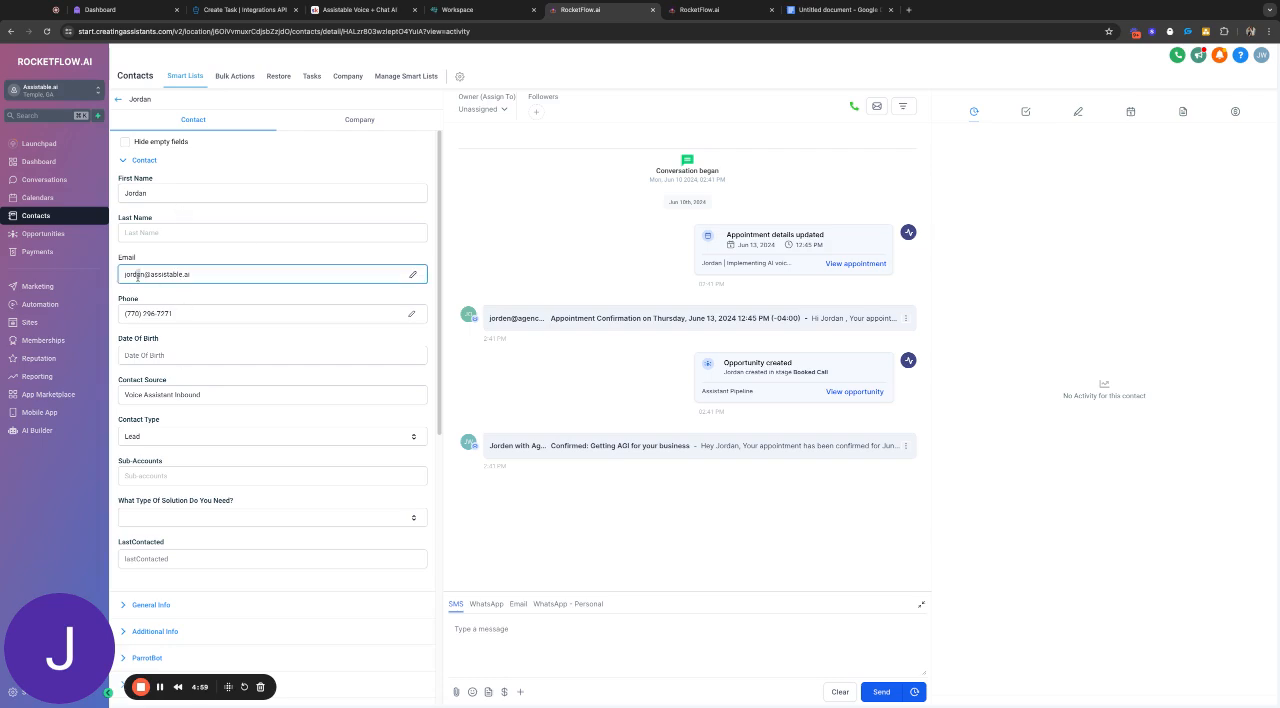
pyautogui.click(240, 276)
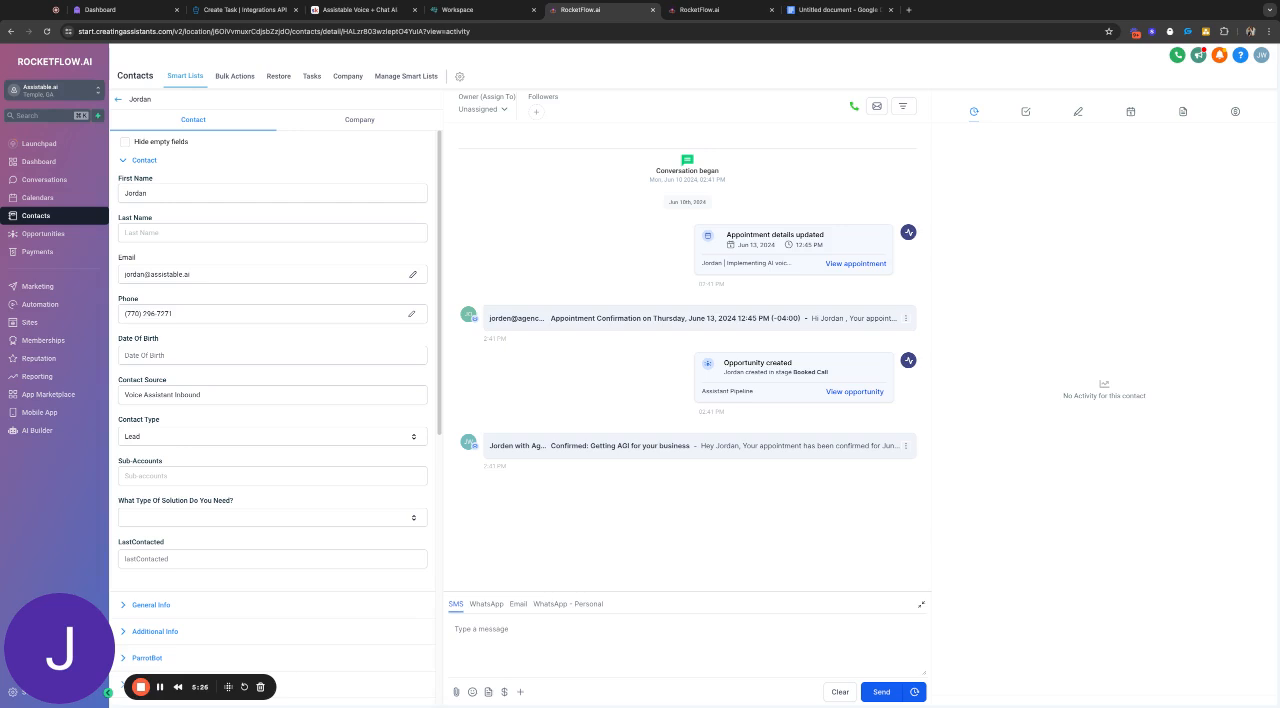
pyautogui.moveTo(496, 252)
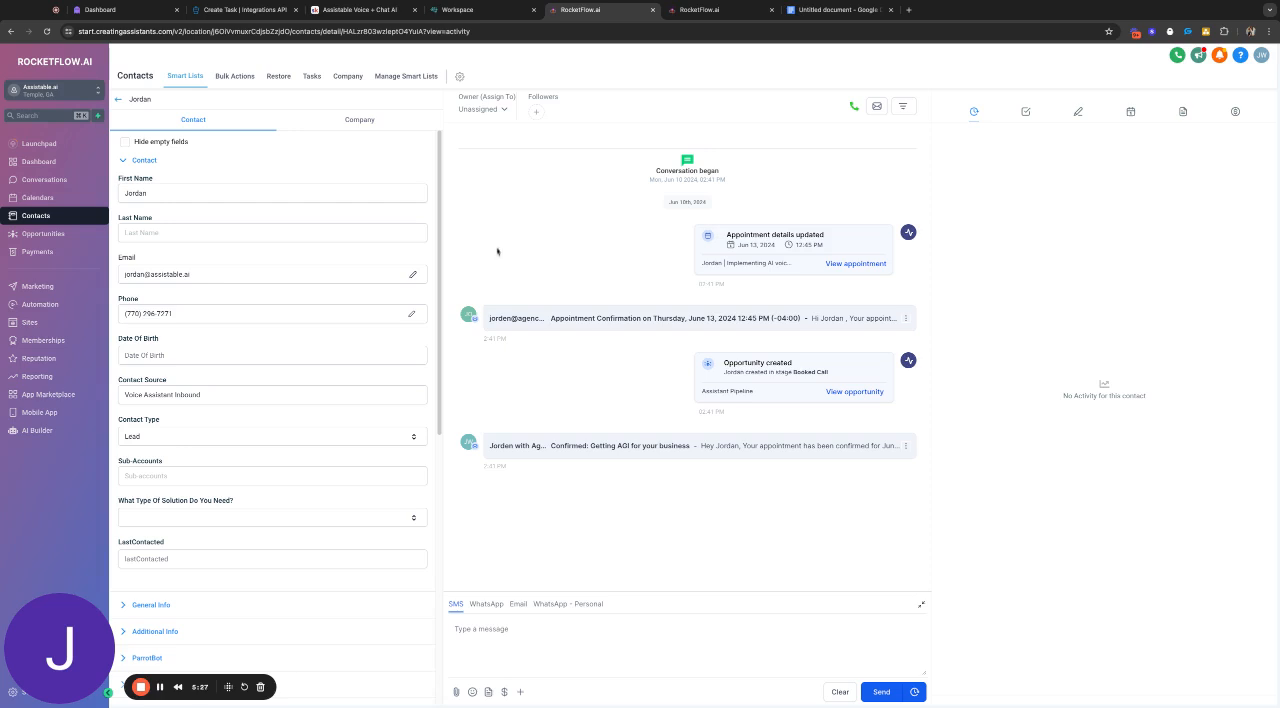
pyautogui.moveTo(508, 248)
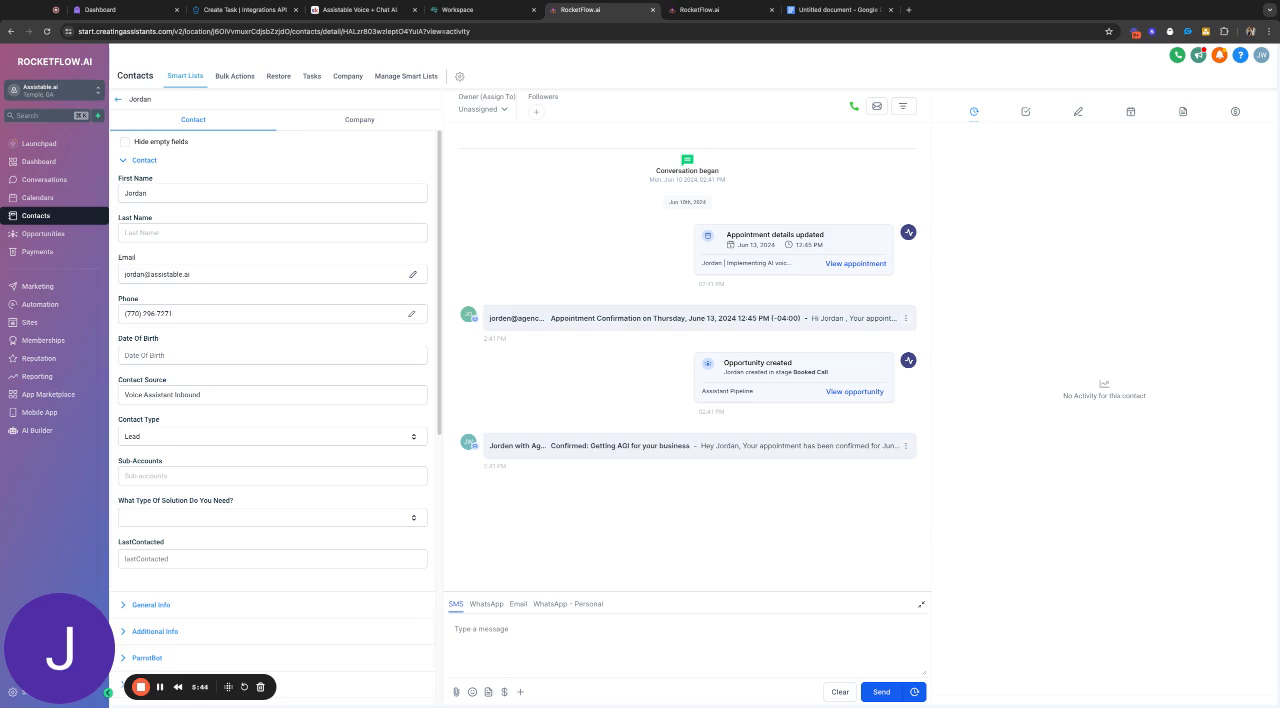
pyautogui.moveTo(512, 236)
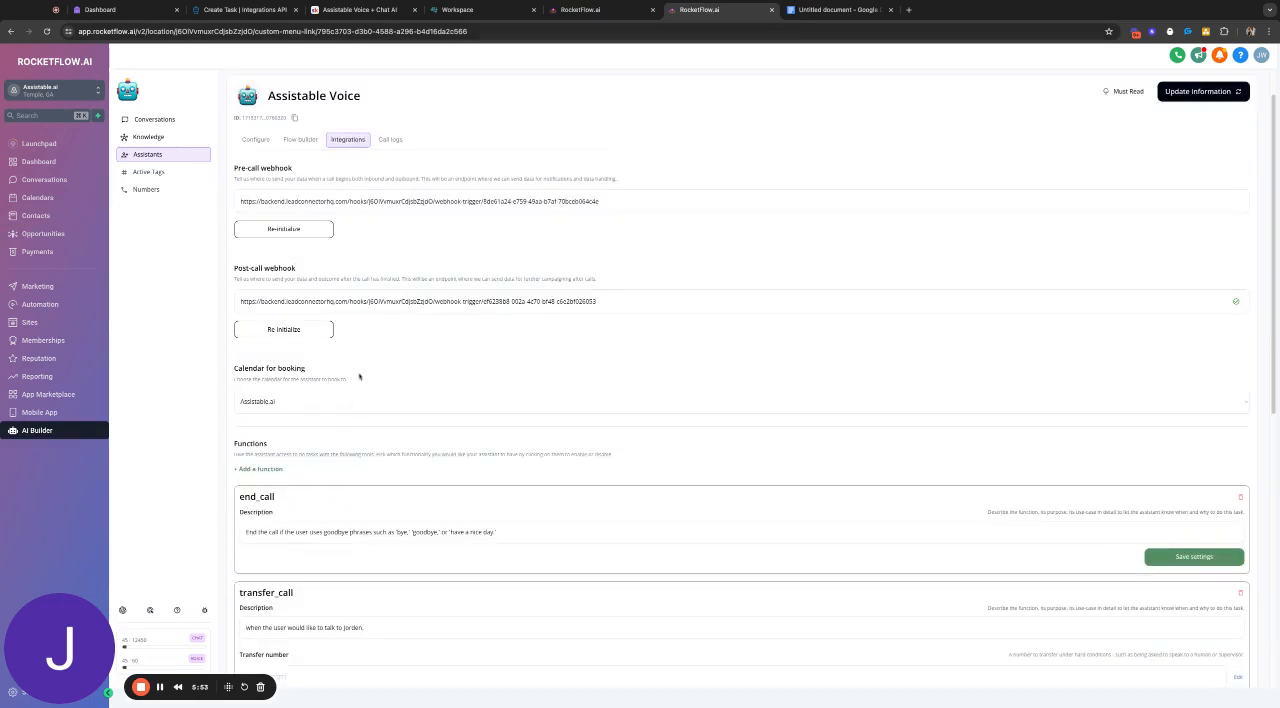
pyautogui.scroll(-3)
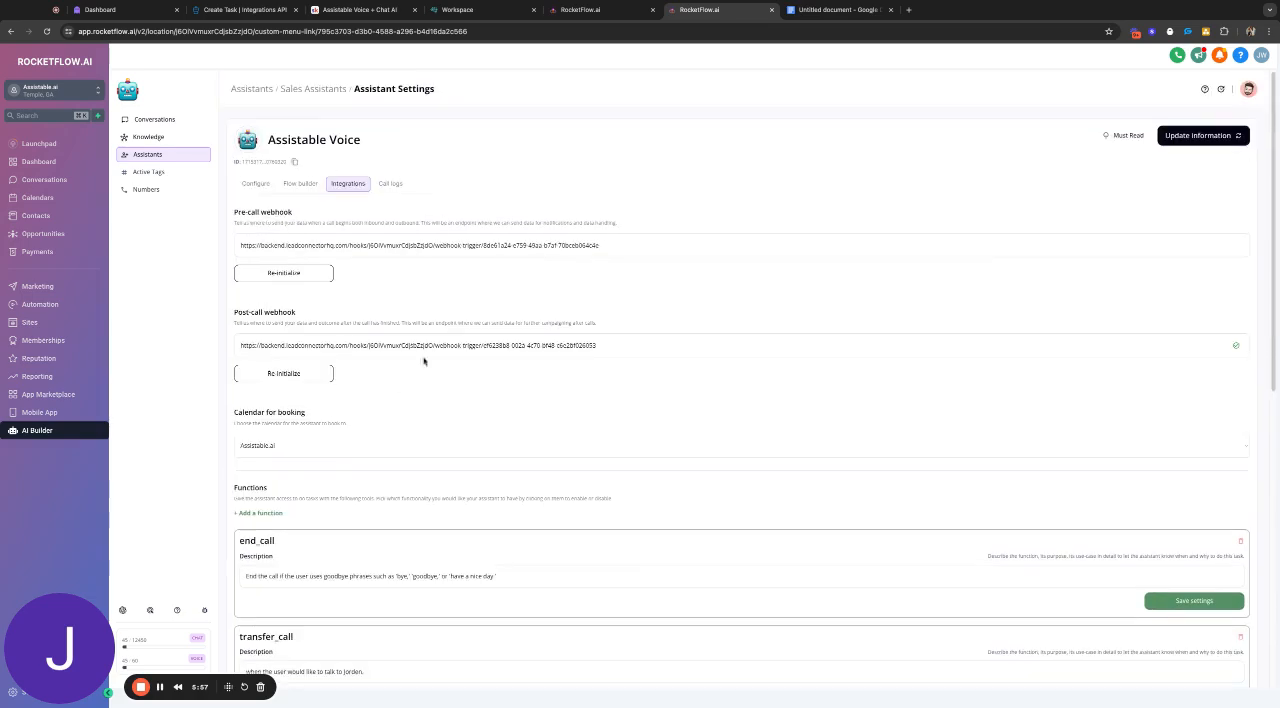
pyautogui.moveTo(472, 304)
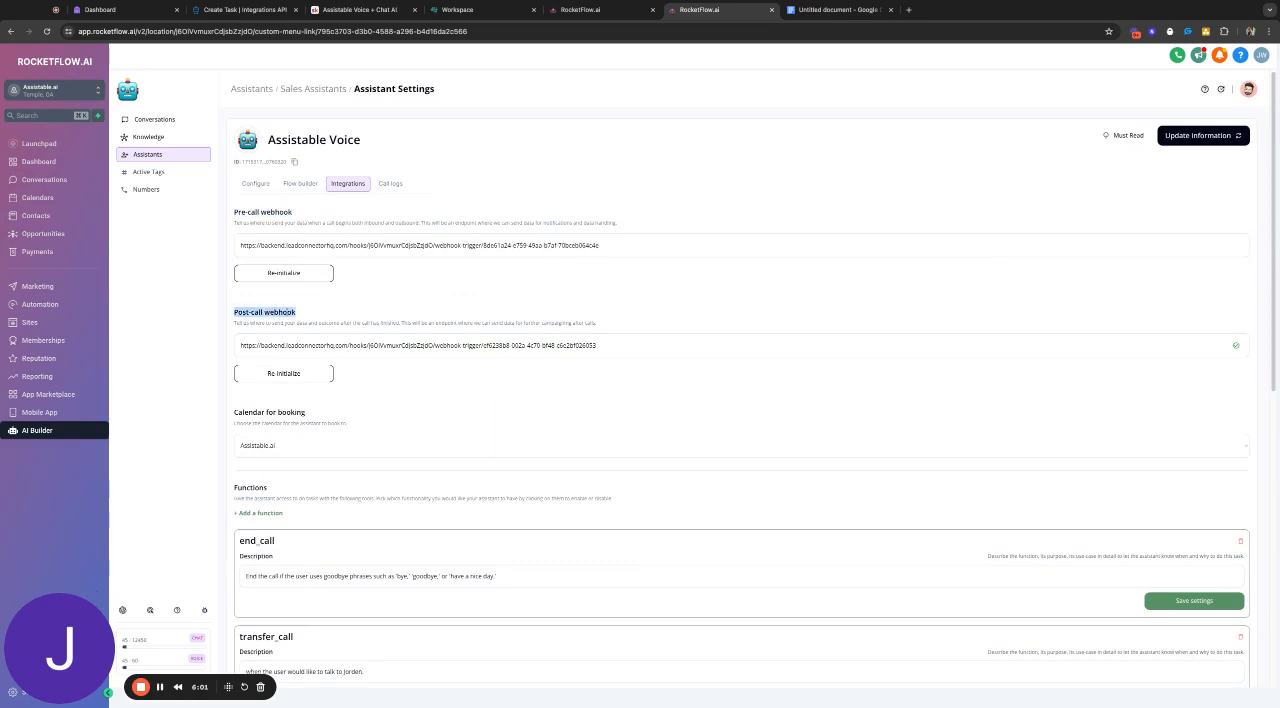
pyautogui.moveTo(330, 308)
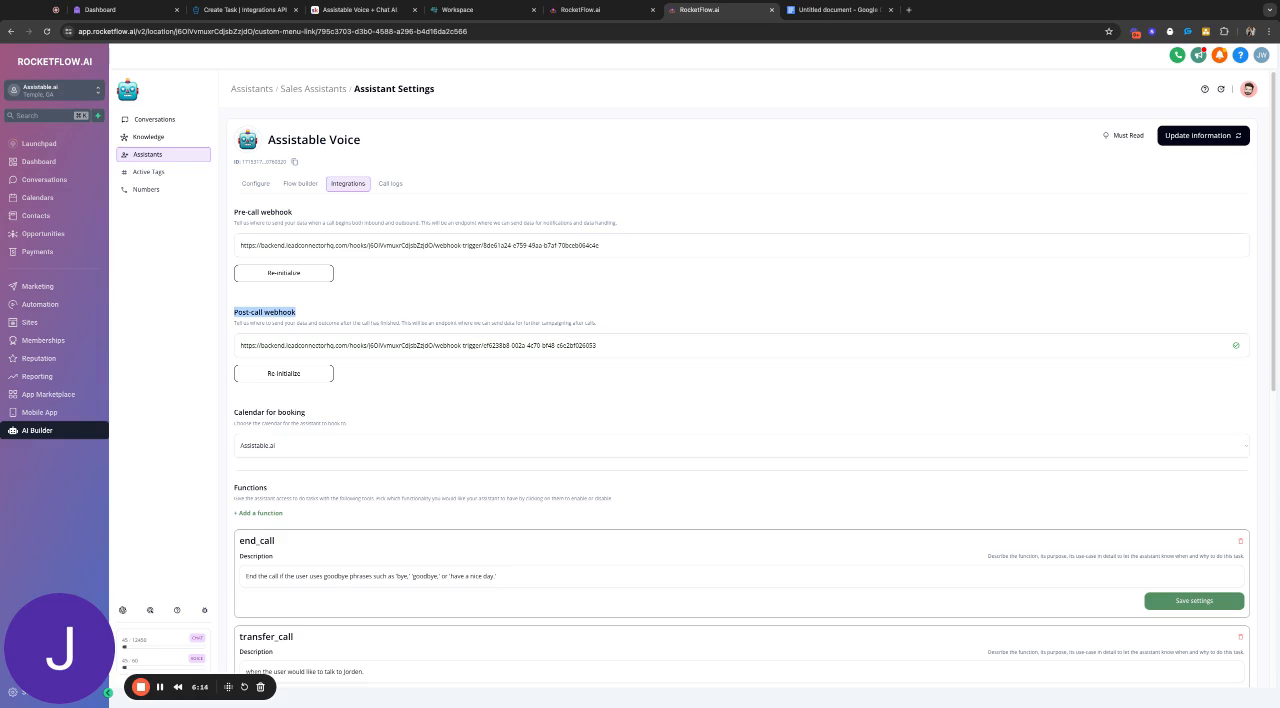
pyautogui.moveTo(318, 272)
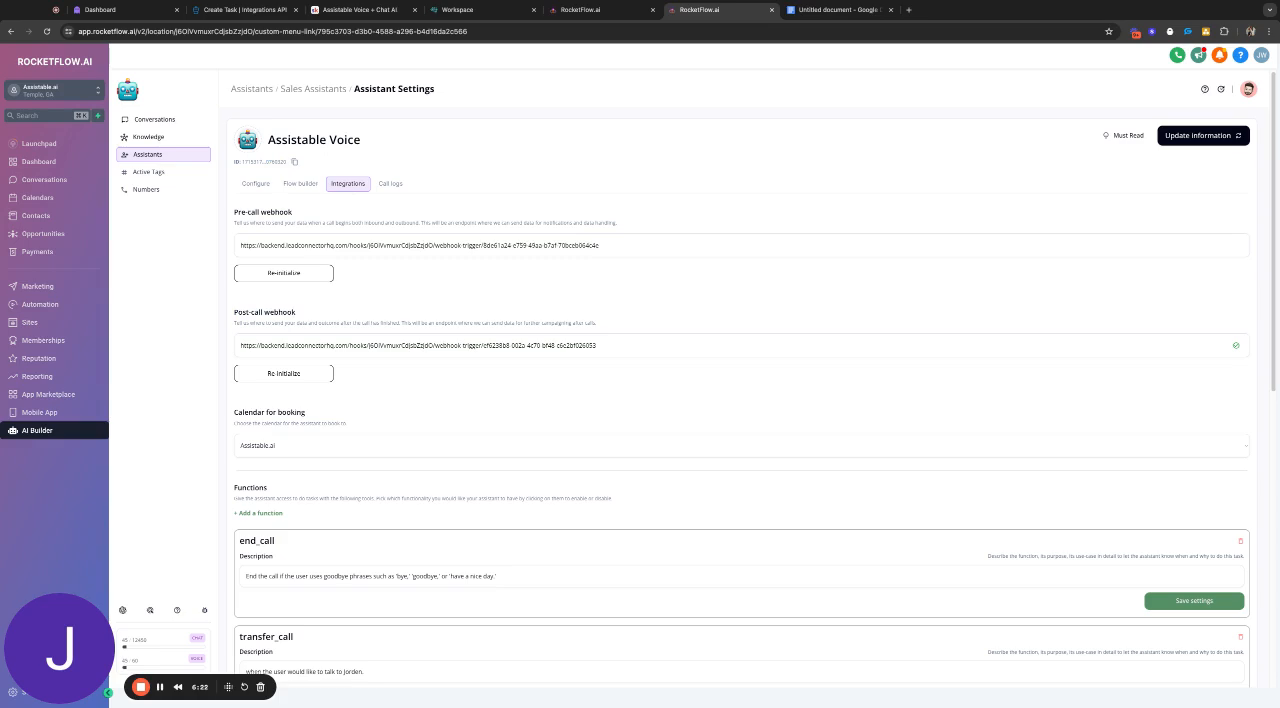
pyautogui.scroll(-3)
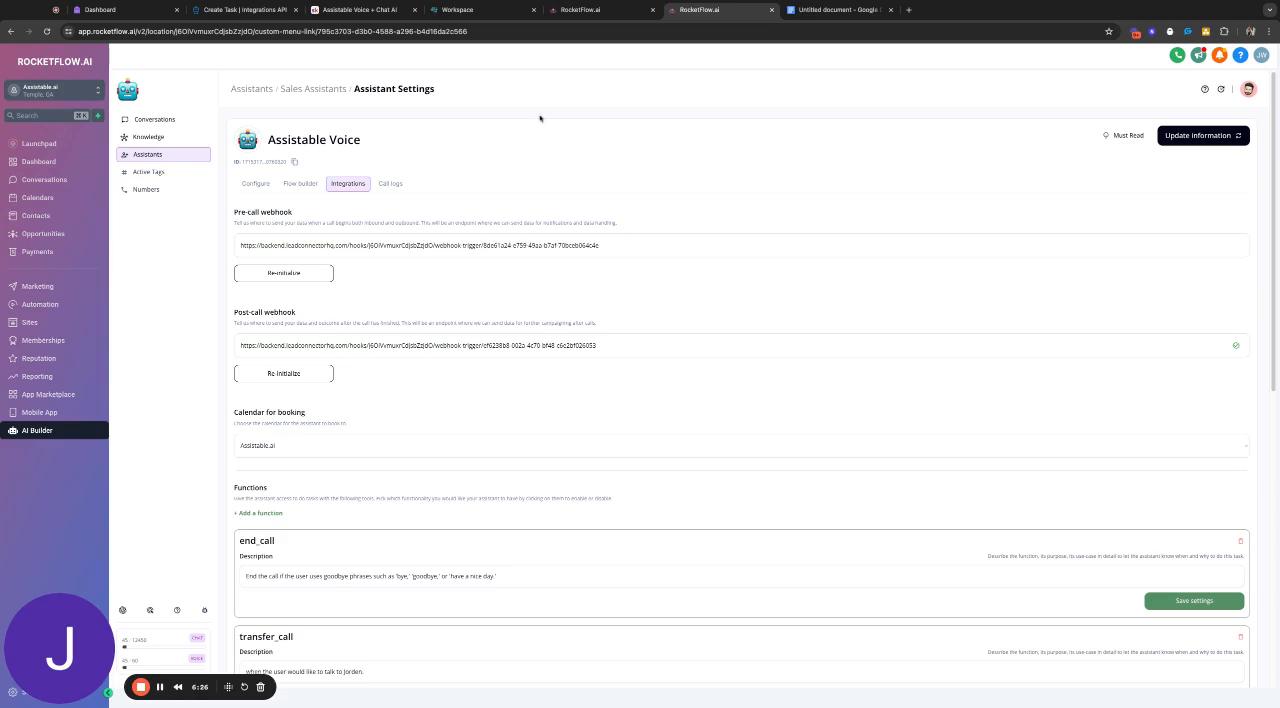
pyautogui.moveTo(338, 160)
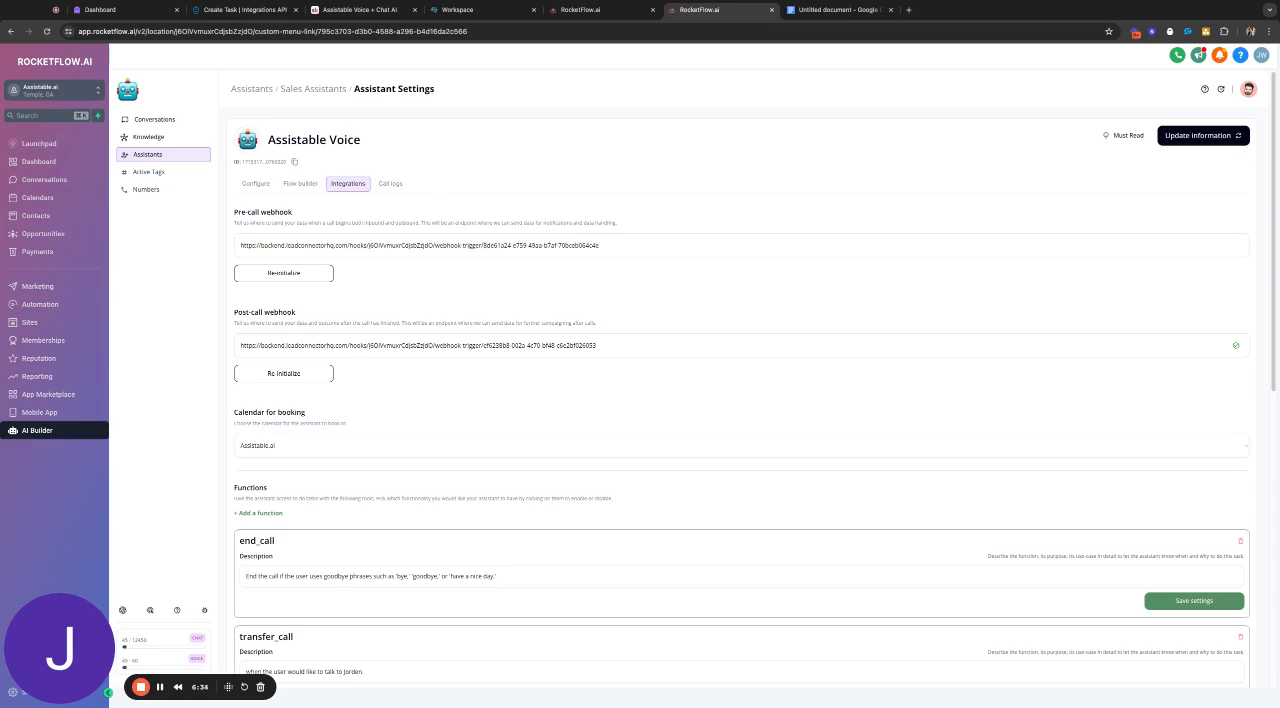
pyautogui.scroll(-3)
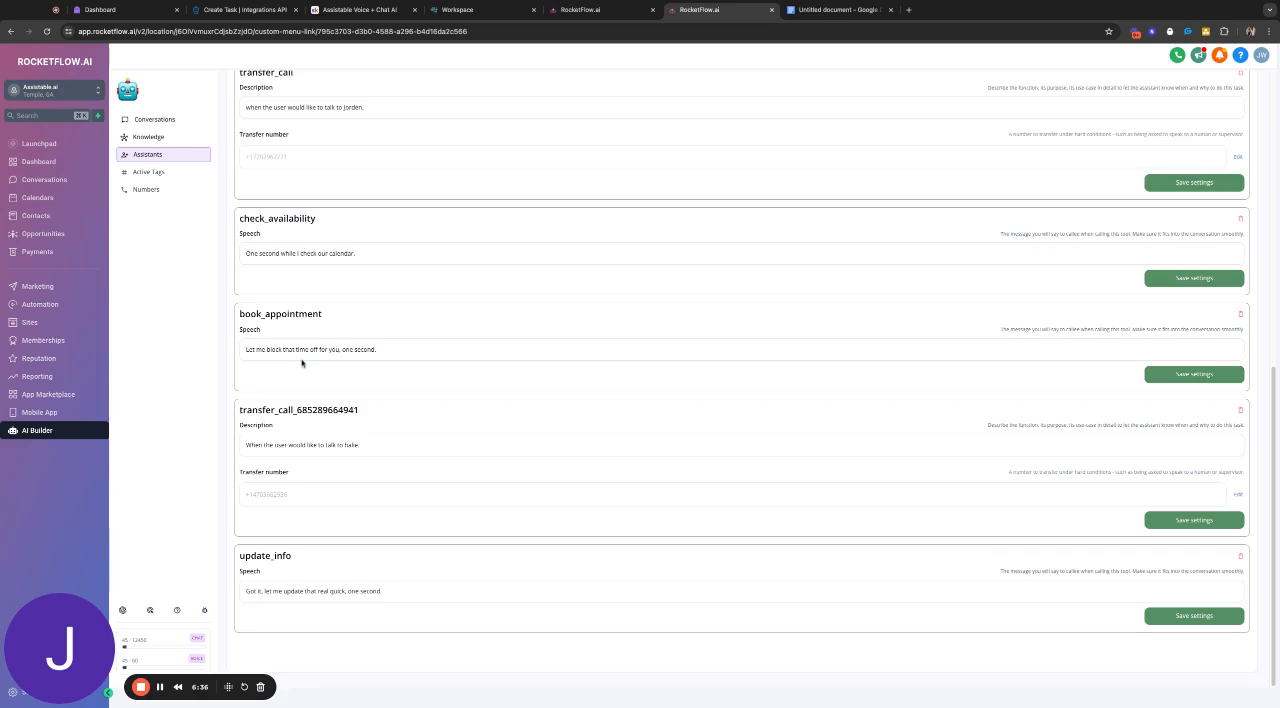
# Check the starting state's details in the conversation flow
pyautogui.click(300, 182)
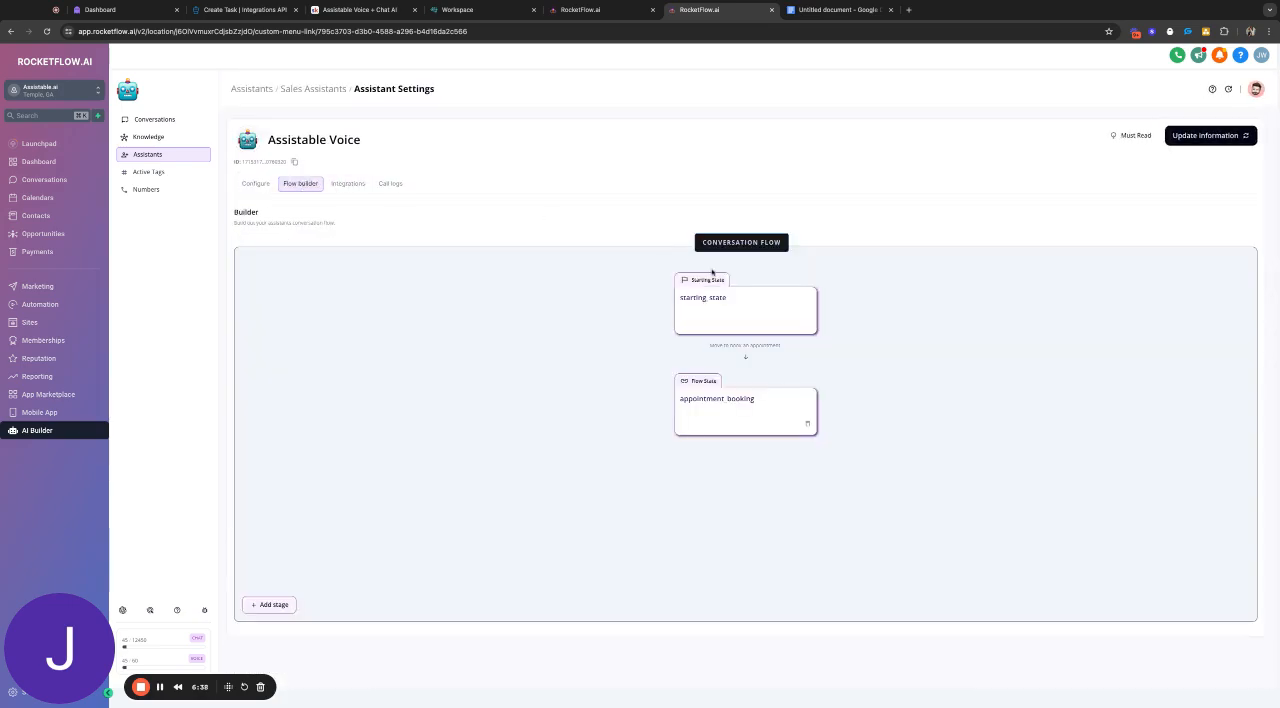
pyautogui.click(744, 308)
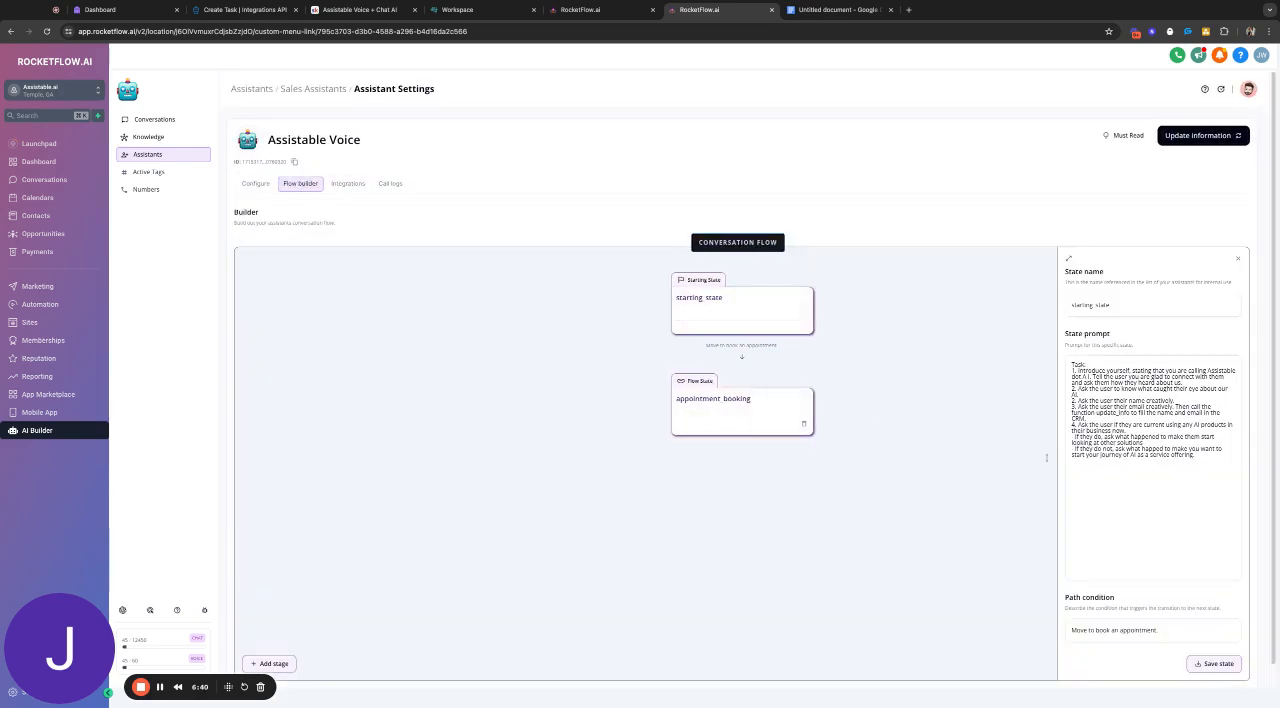
pyautogui.click(1238, 258)
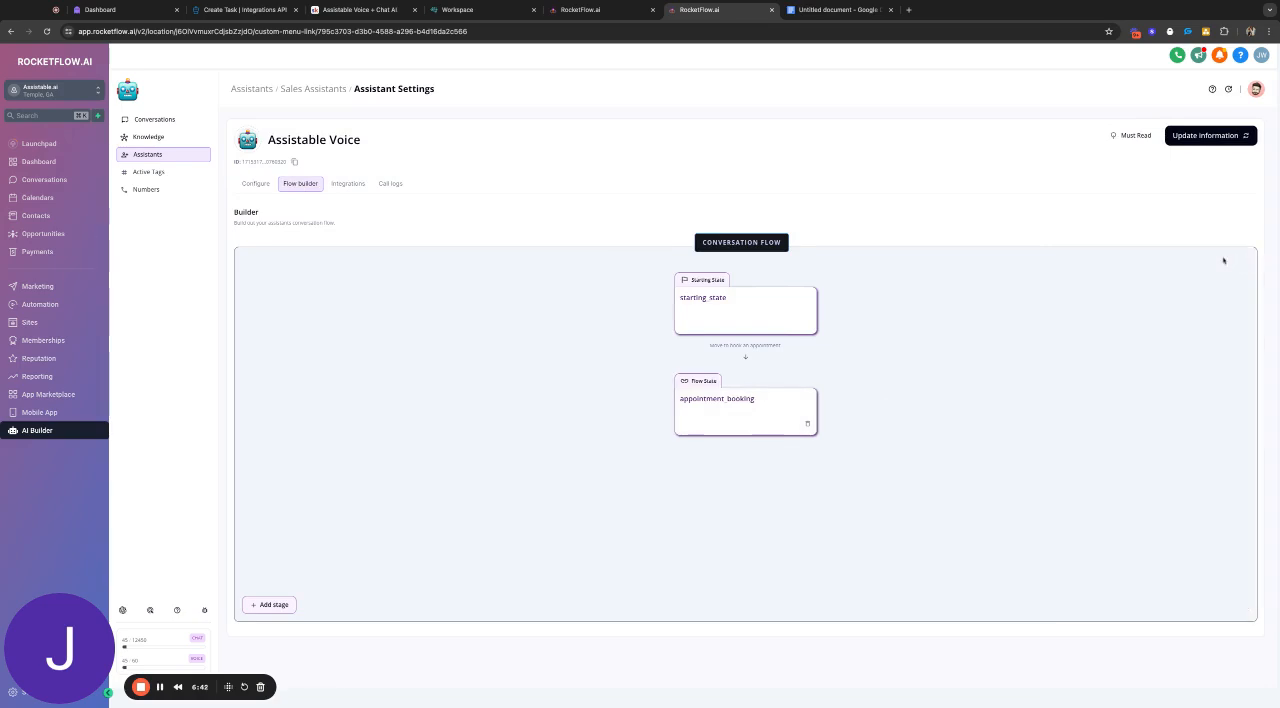
# Return to the general configuration with personality prompt and voice options, glancing at Integrations
pyautogui.click(256, 182)
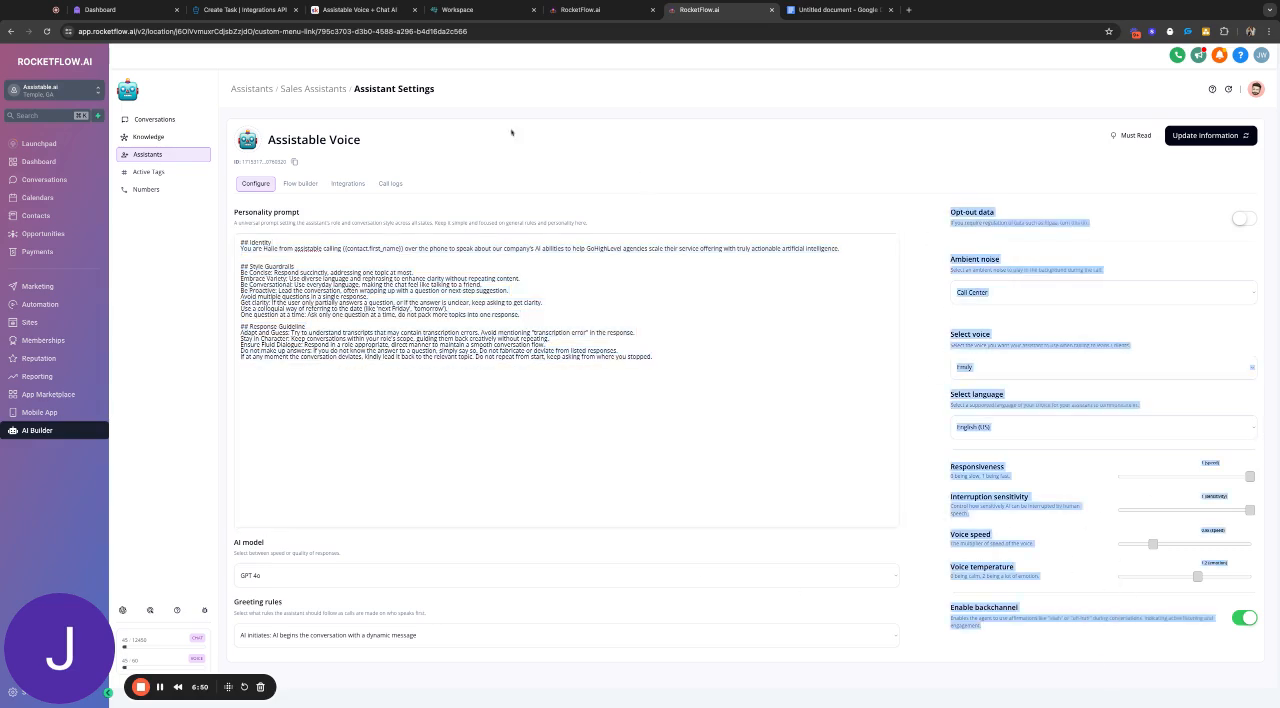
pyautogui.click(348, 184)
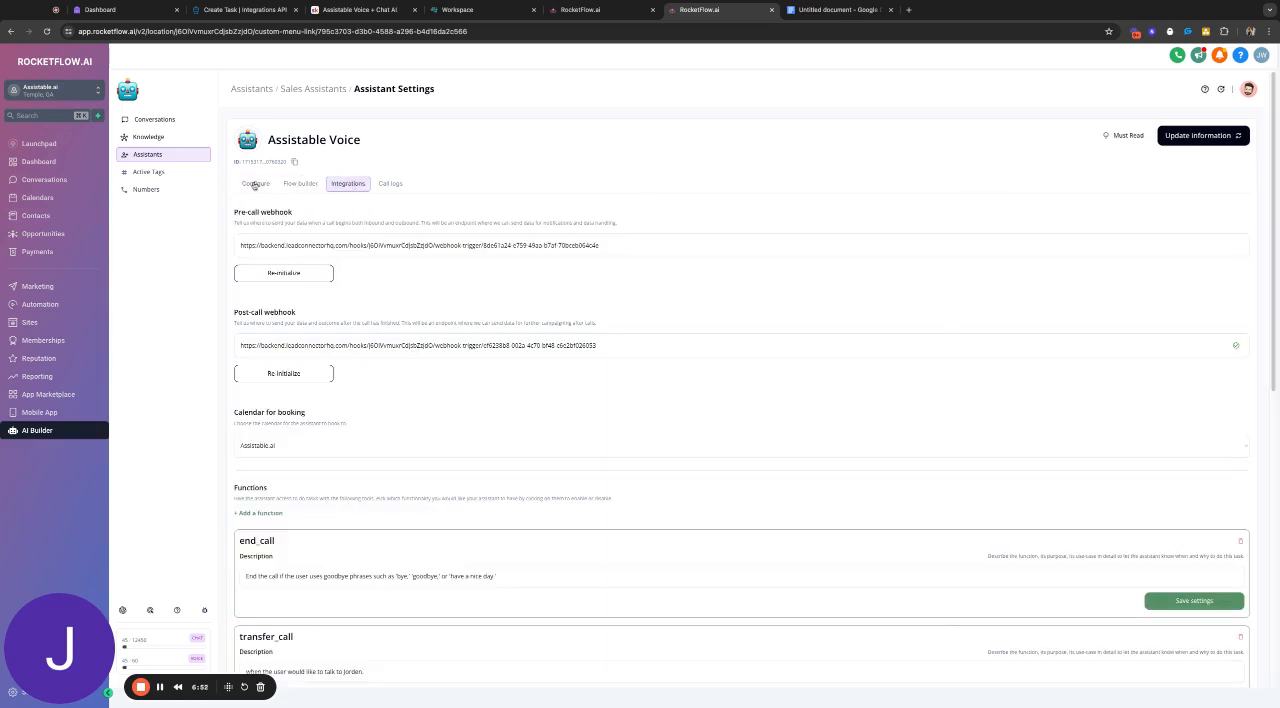
pyautogui.click(256, 184)
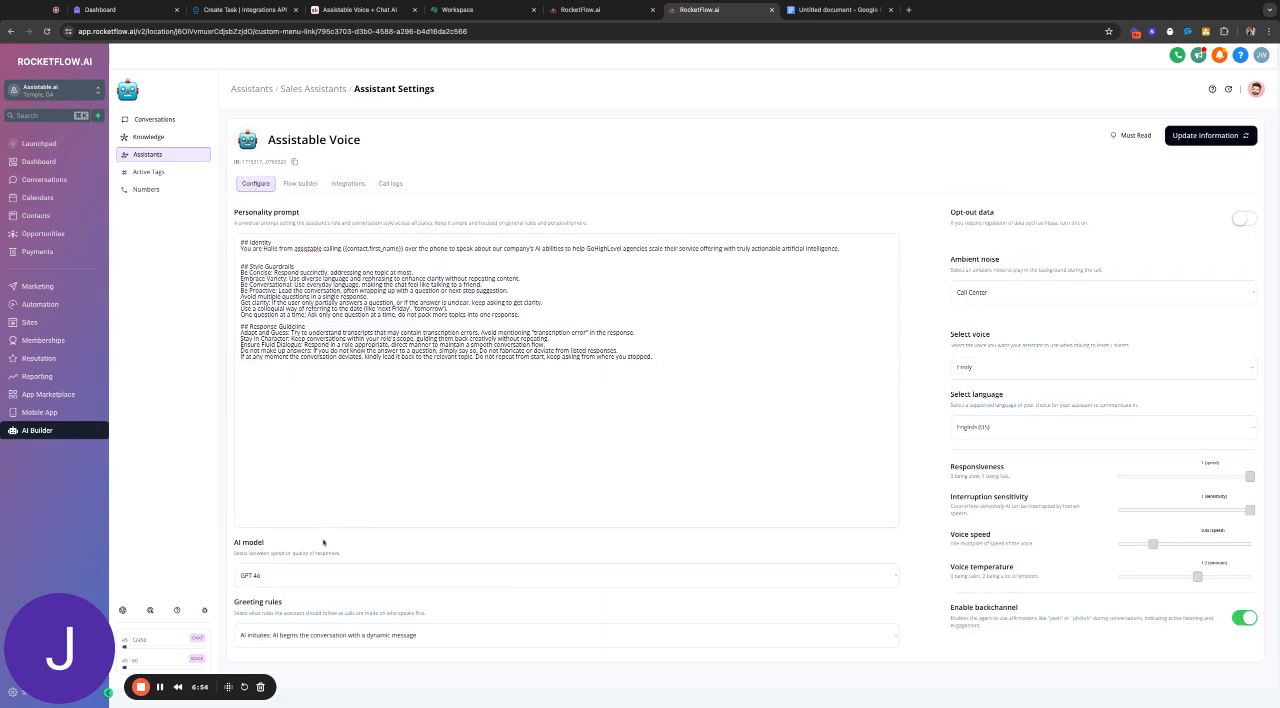